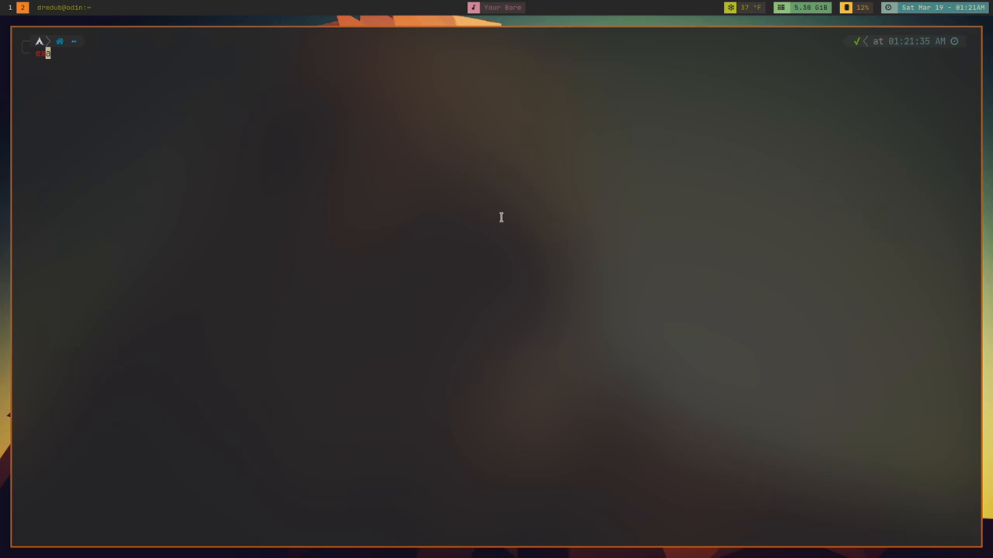
Step: Run exa plain and with icons/grouped directories, confirm ls is aliased to it, then clear the screen
key("Return")
type("exa -aG --color=always --icons --group-directories-first")
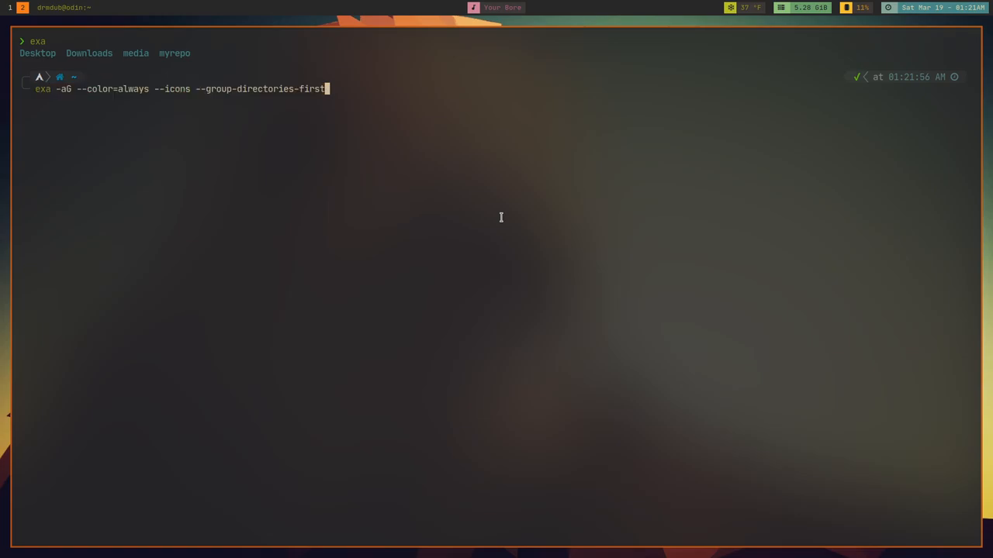
key("Return")
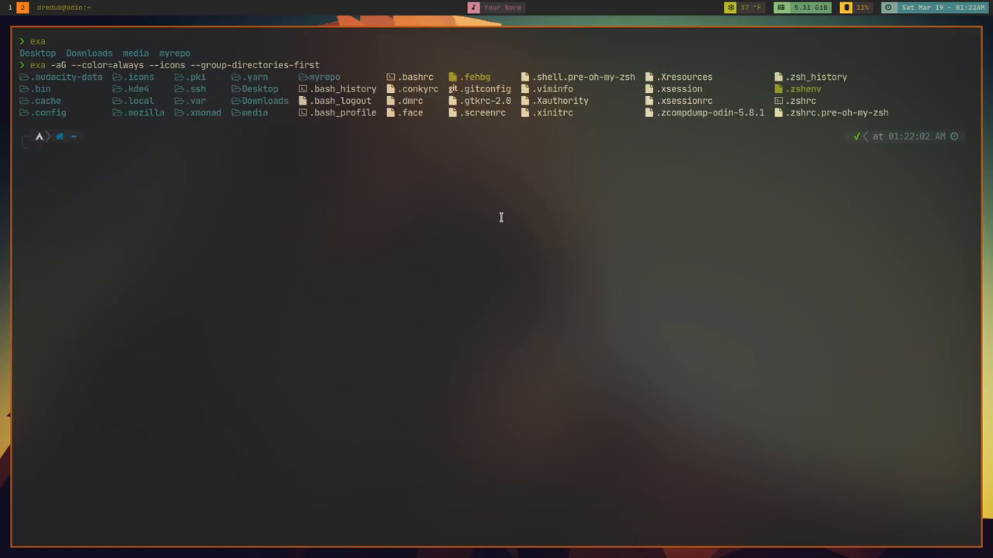
type("alias ls")
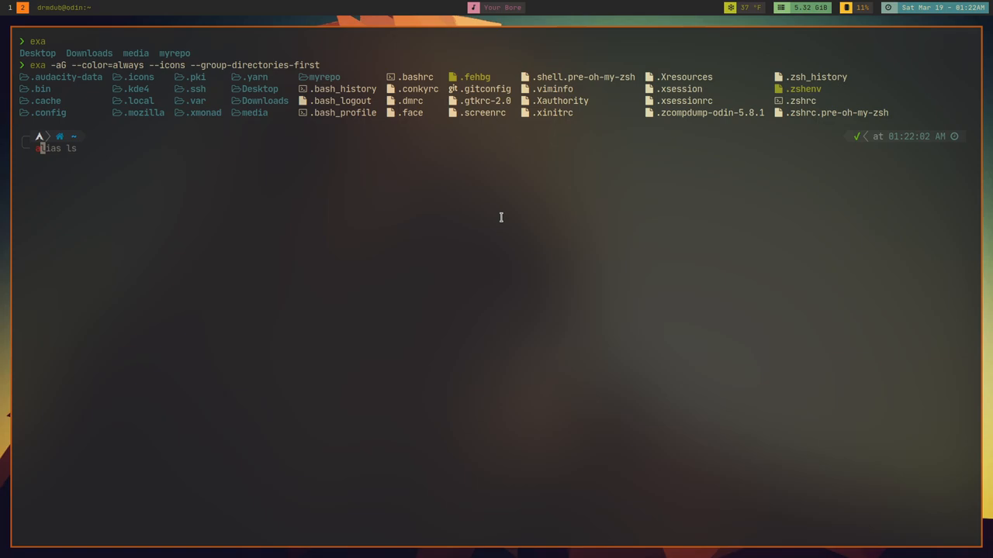
key("Return")
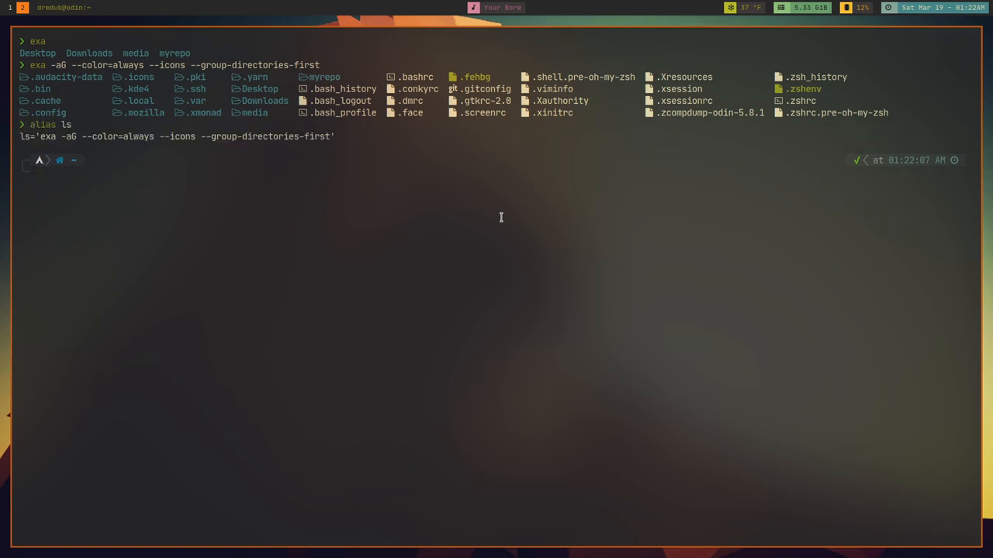
key("Return")
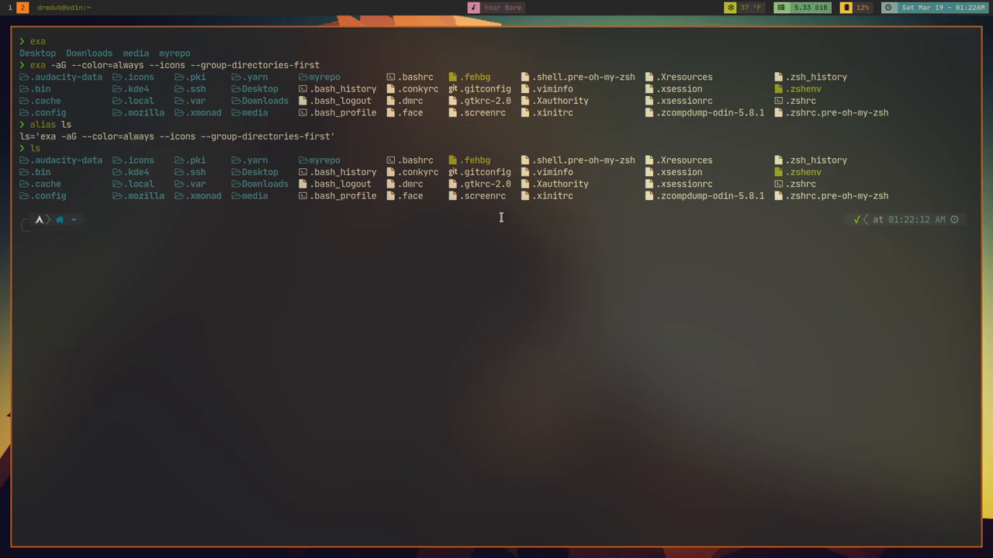
key("ctrl+l")
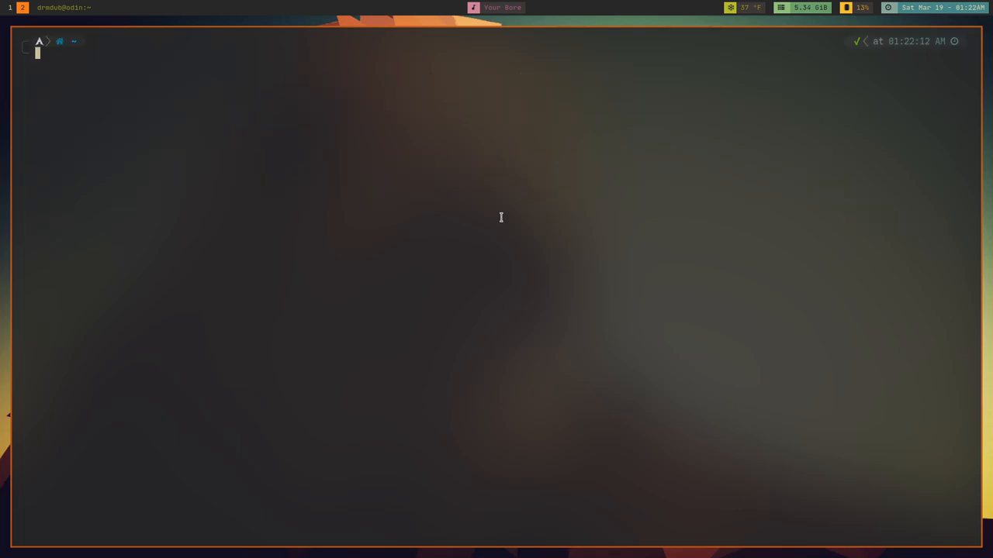
Step: Show the exa manual page and select its 'exa --oneline --reverse --sort=size' example
type("man exa")
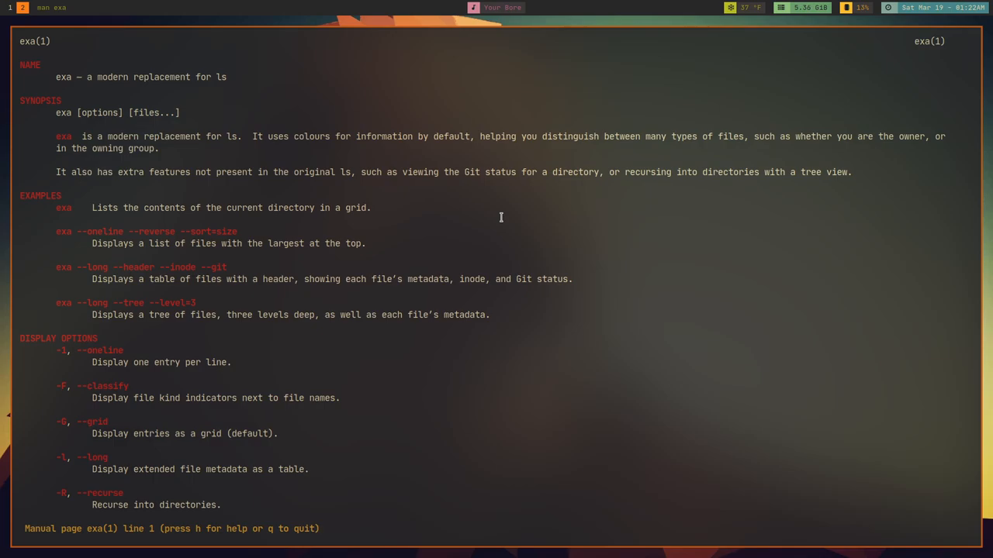
scroll("down", 3)
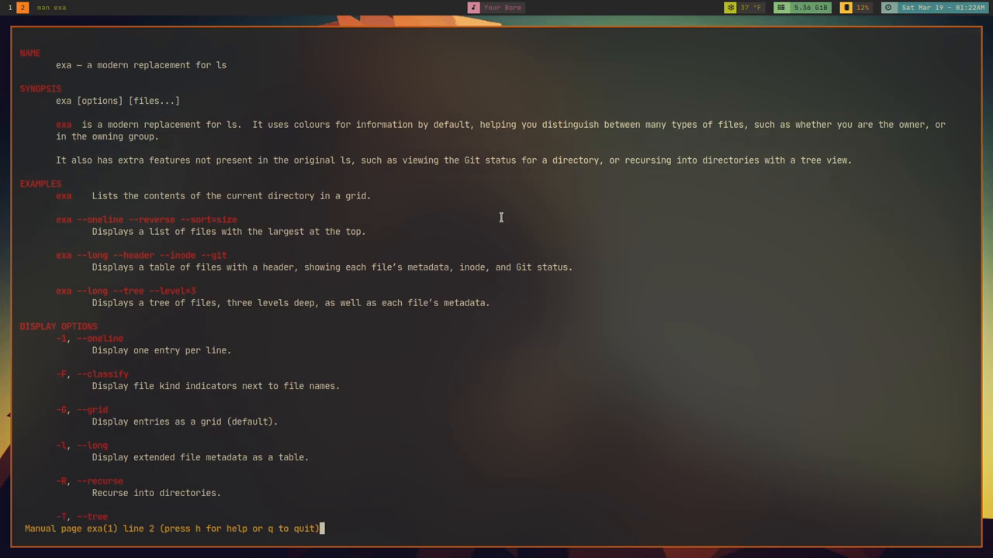
scroll("down", 3)
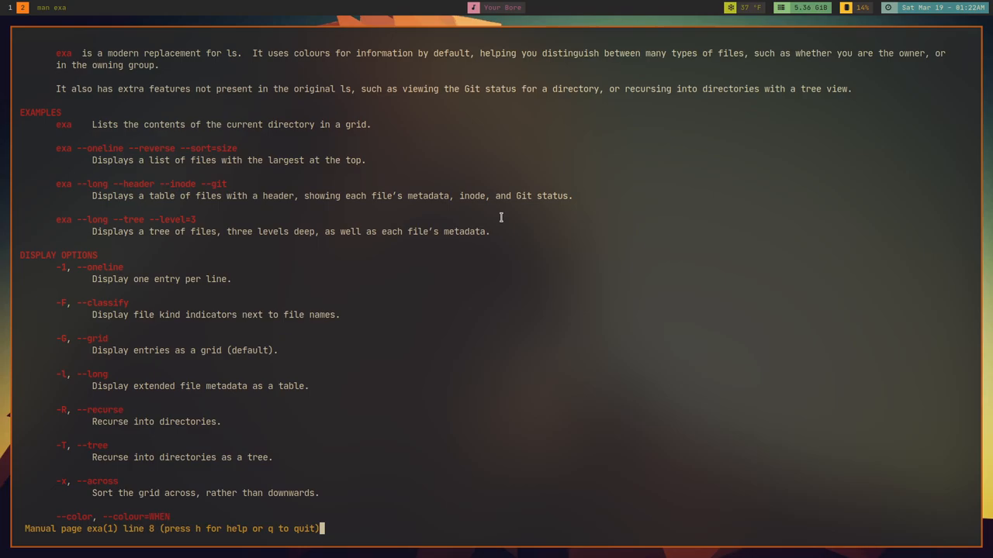
mouse_move(380, 169)
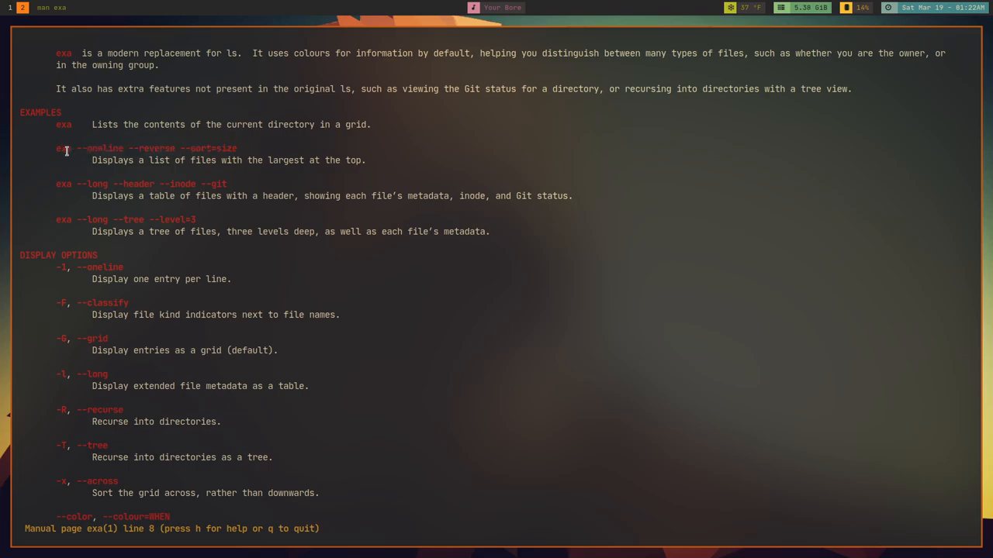
left_click_drag(55, 149, 165, 149)
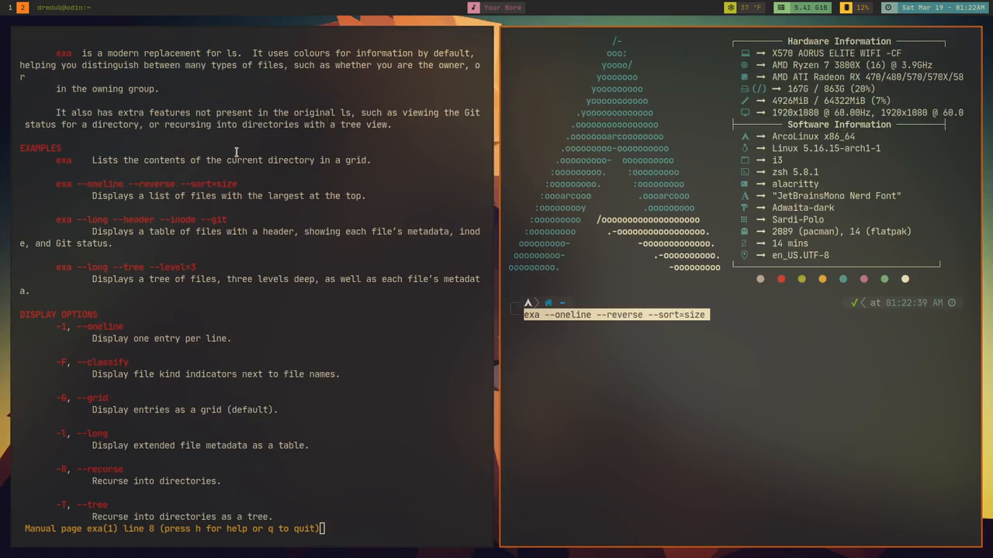
Step: Run the sort-by-size example, then the long listing with header, inode and git columns
key("Return")
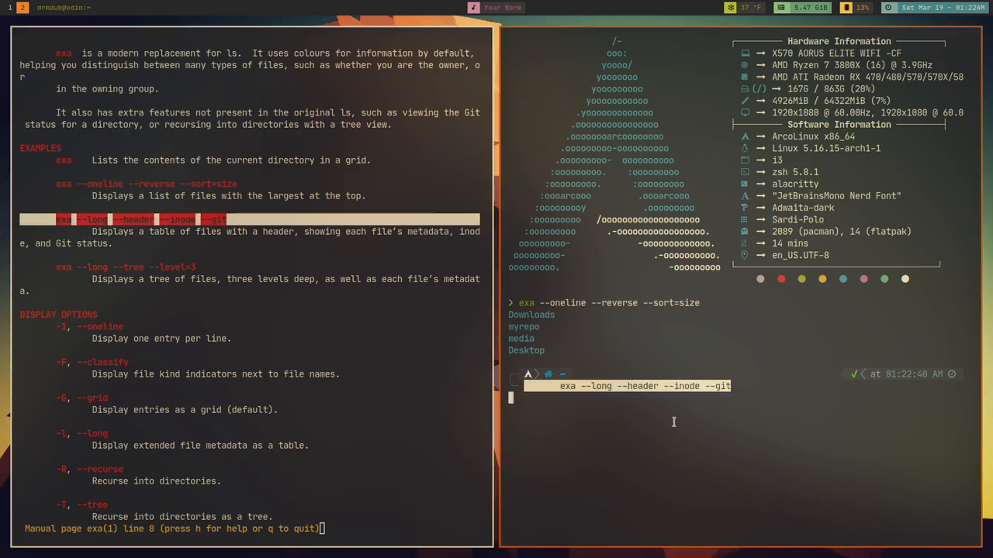
key("Return")
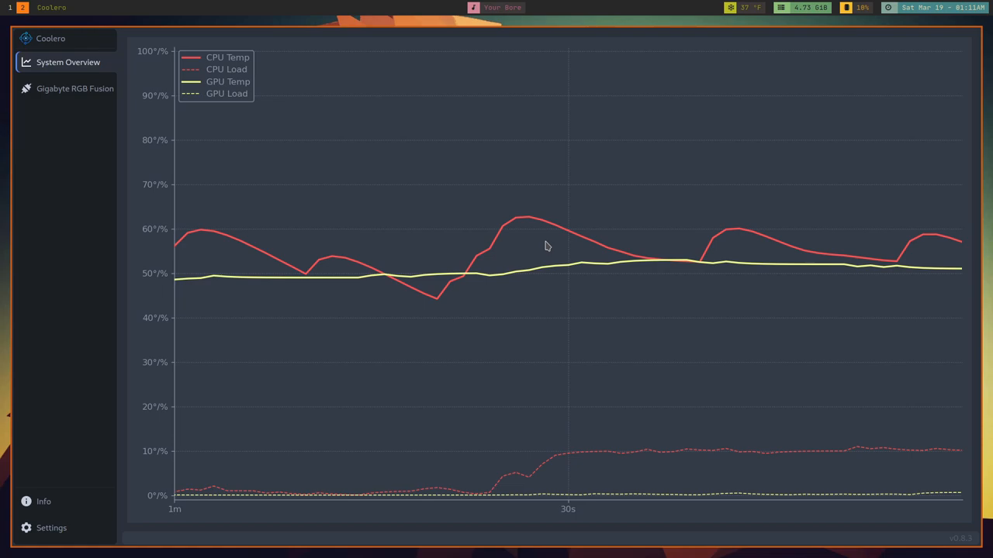
mouse_move(326, 102)
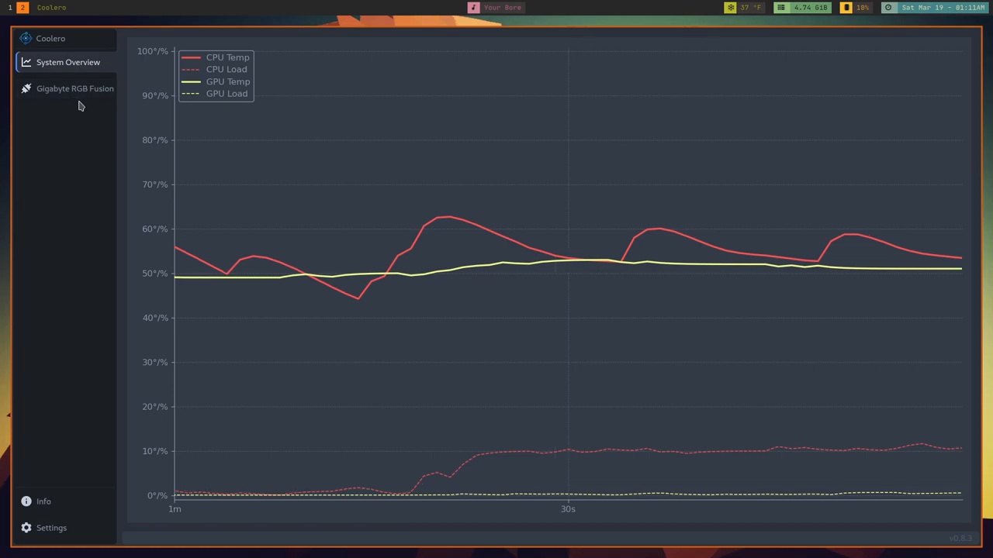
Step: Show the Gigabyte RGB Fusion 2.0 controller and view channels Led2 and Led3, each with no mode
left_click(75, 87)
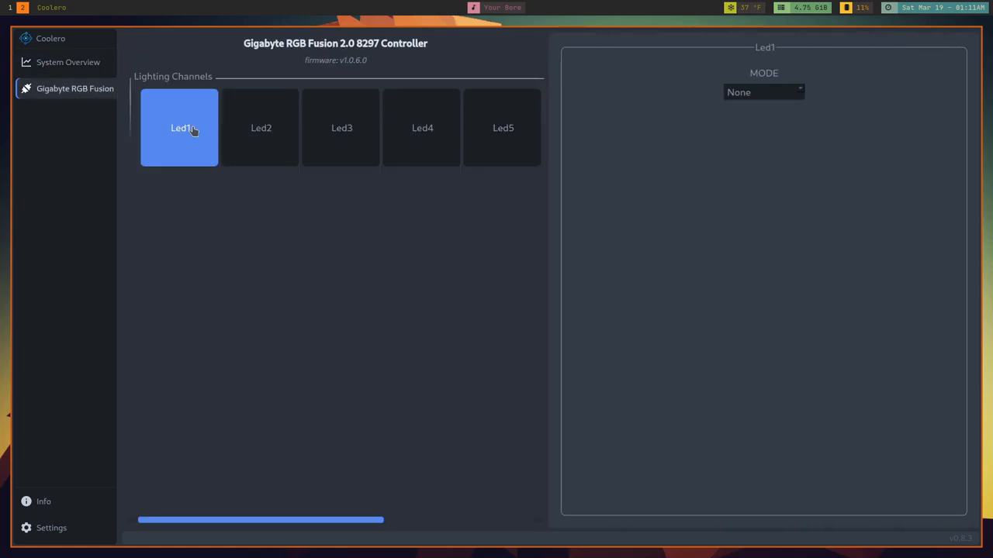
left_click(261, 128)
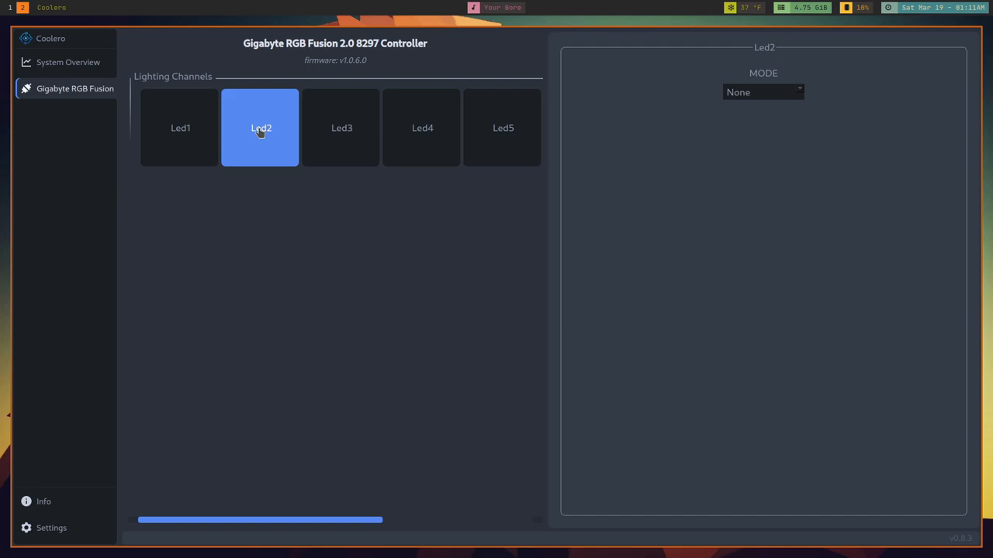
left_click(341, 128)
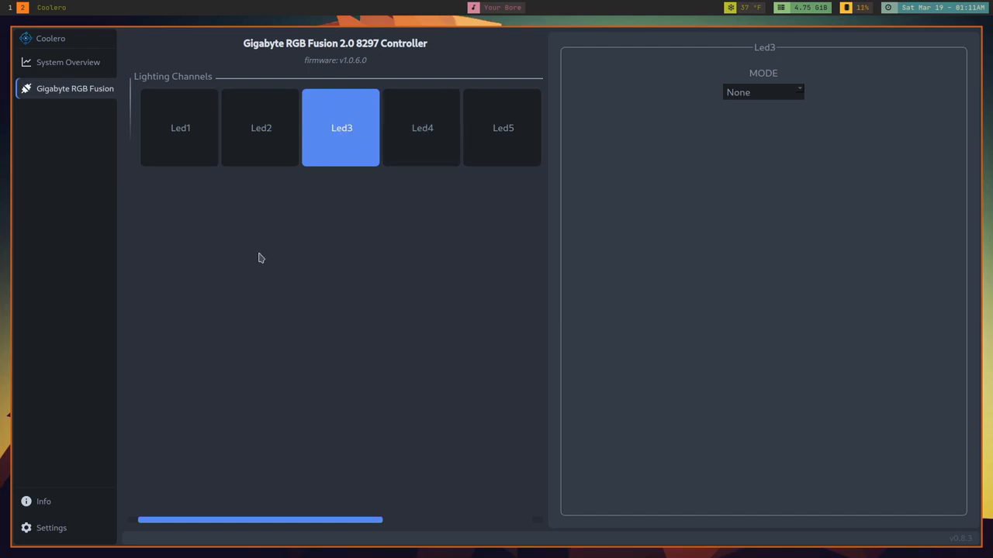
mouse_move(116, 103)
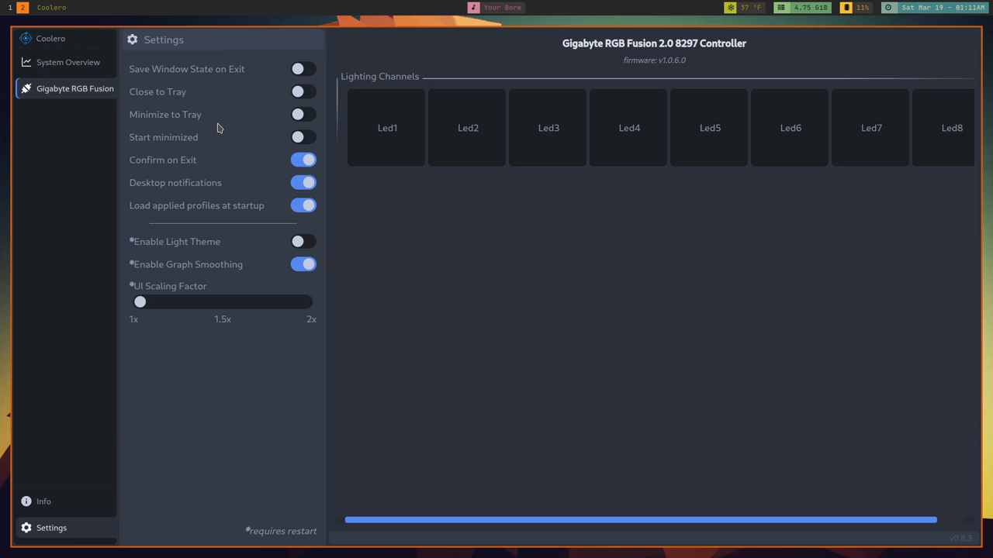
mouse_move(221, 60)
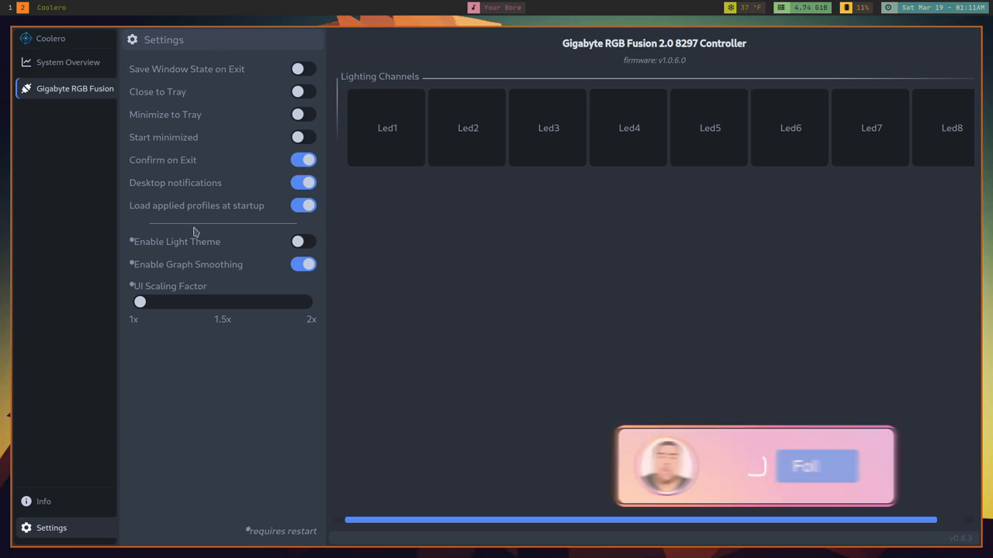
Step: Show Coolero's info page listing version 0.8.3 and the detected CPU, GPU and RGB controller
left_click(43, 501)
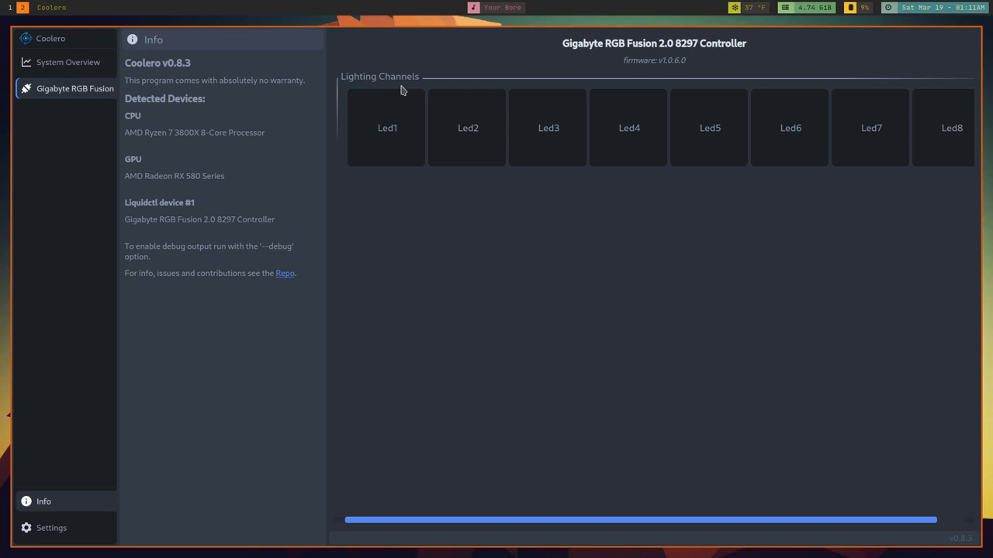
mouse_move(393, 373)
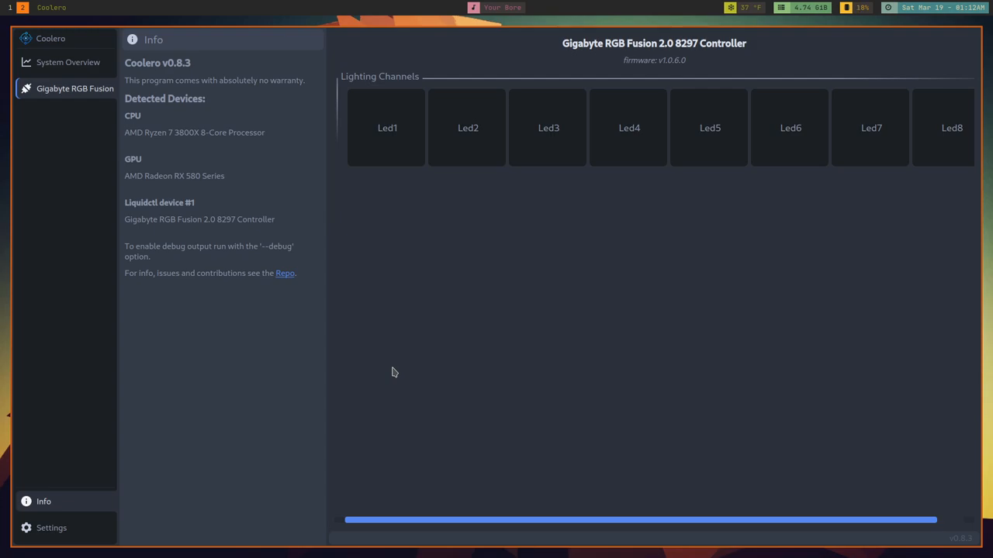
mouse_move(214, 156)
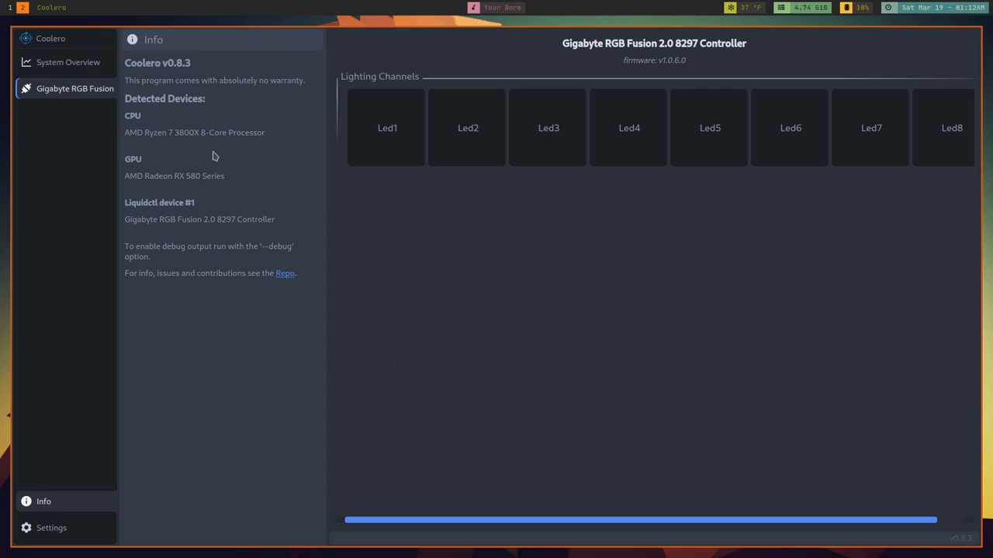
left_click(68, 62)
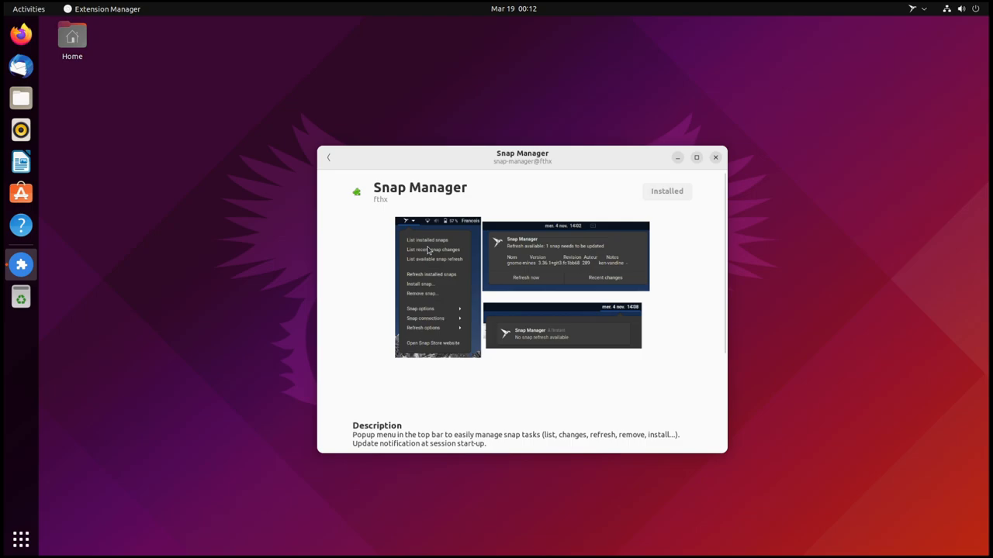
Step: Reveal Snap Manager's full description and supported GNOME versions 41 through 3.36
scroll("down", 3)
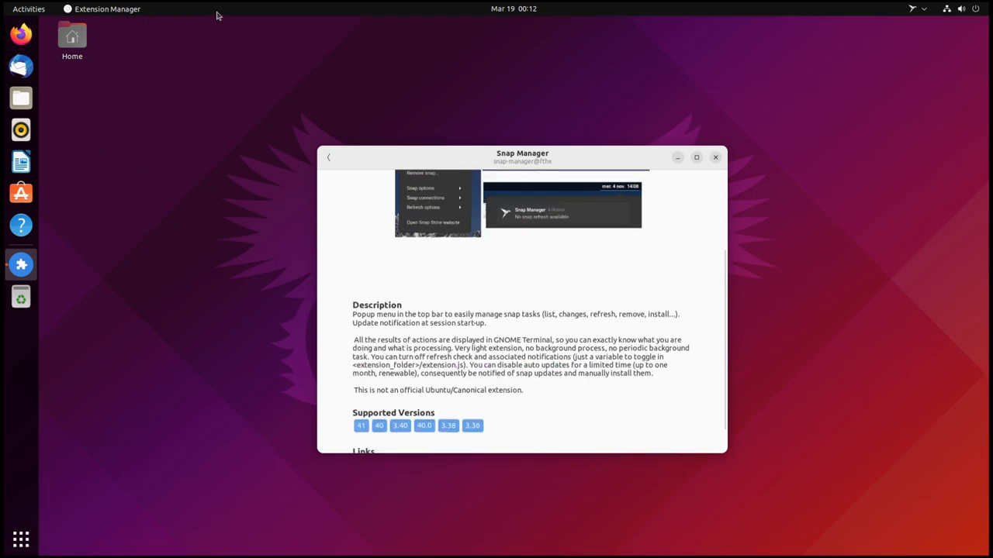
mouse_move(924, 13)
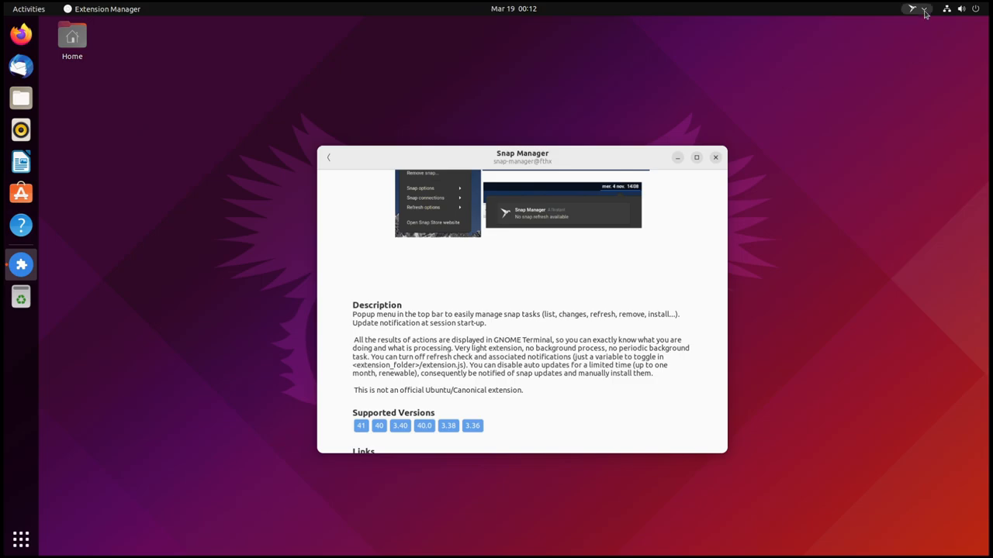
Step: List the installed snaps from the Snap Manager indicator menu, then dismiss the output
left_click(913, 10)
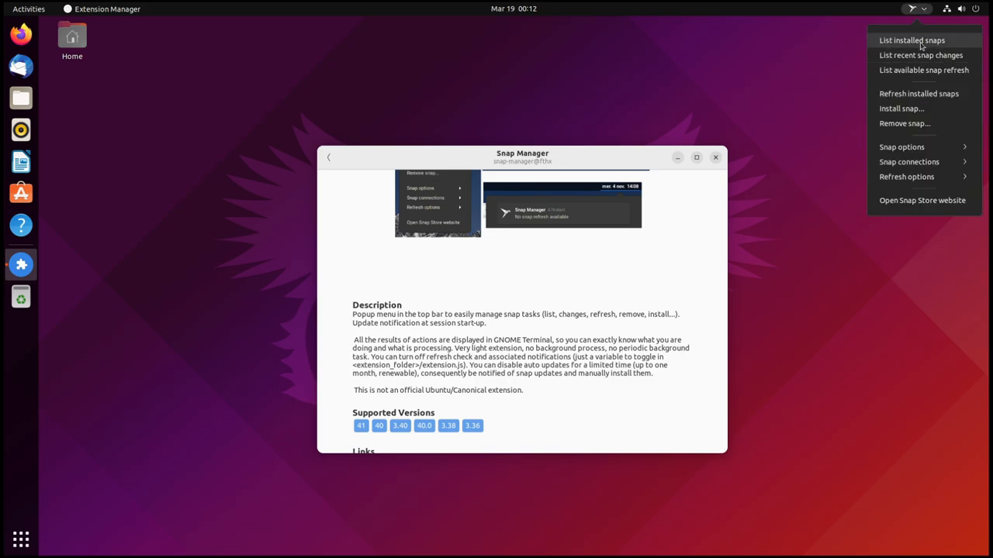
left_click(912, 40)
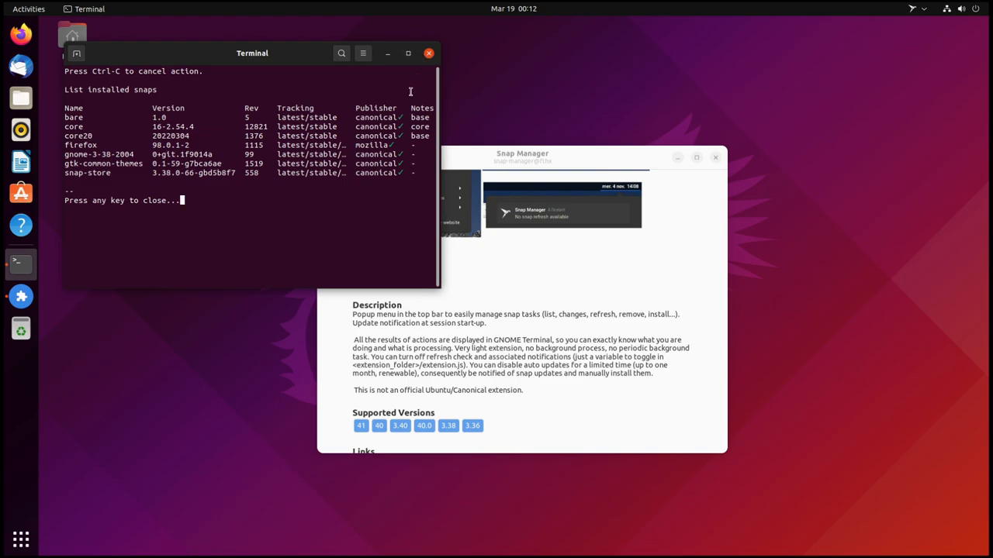
left_click(915, 9)
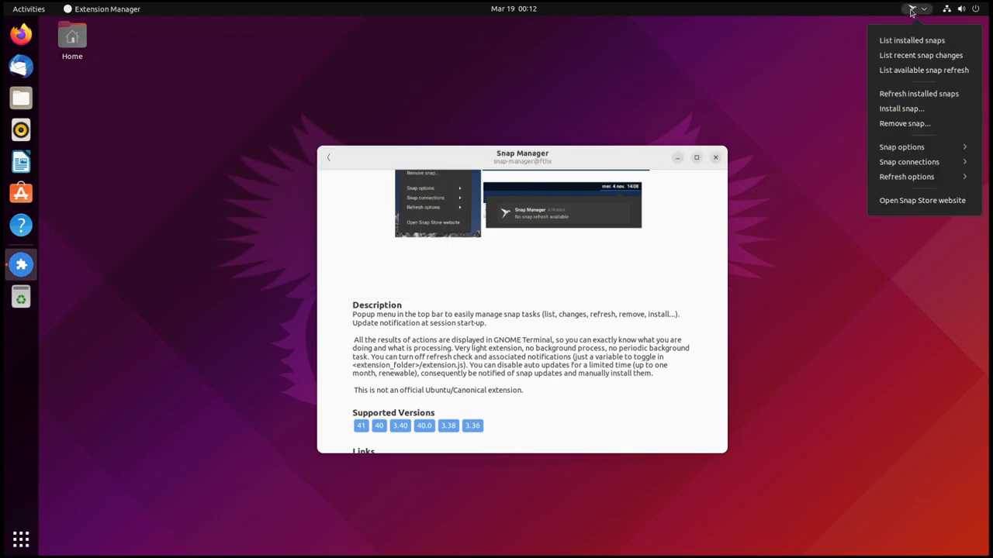
left_click(921, 54)
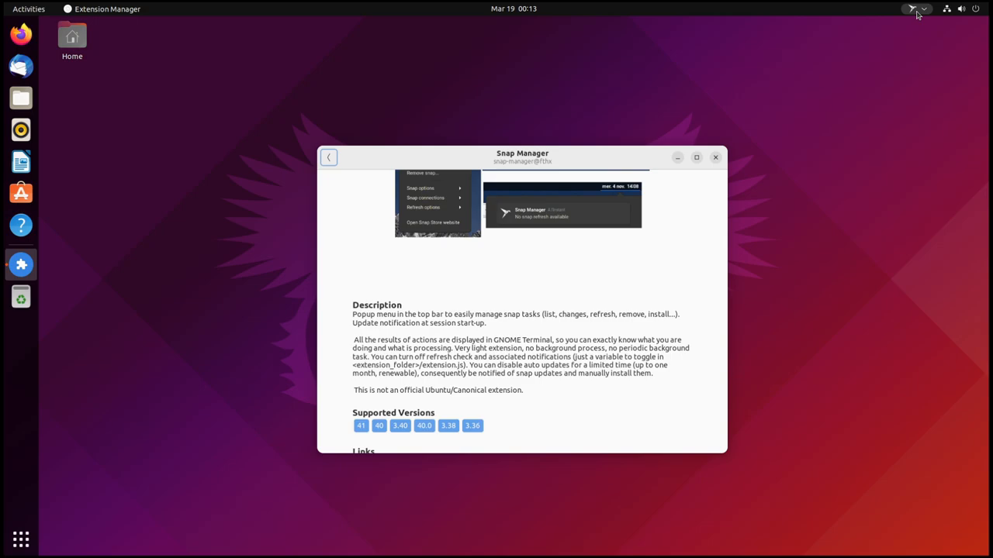
Step: Check for available snap refreshes, which reports all snaps up to date
left_click(915, 9)
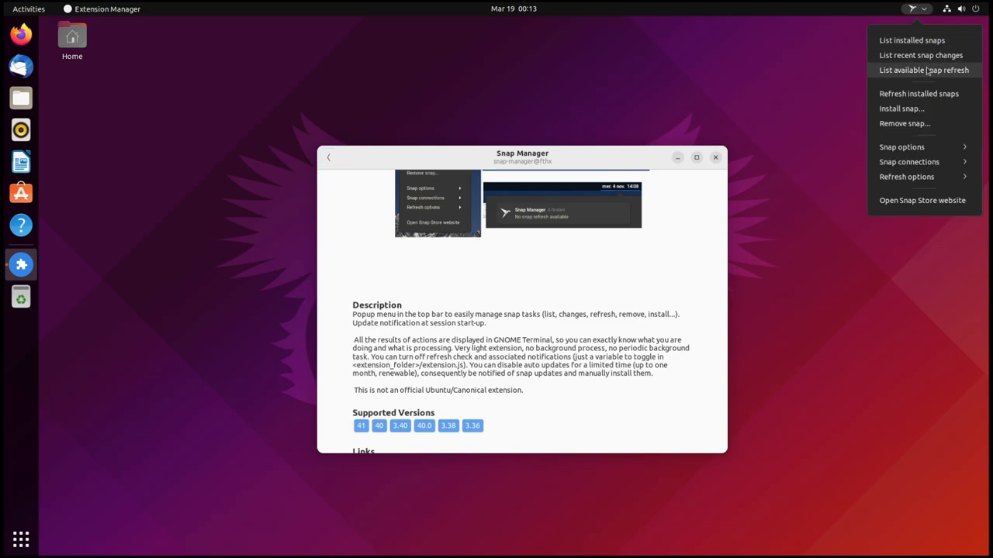
left_click(923, 69)
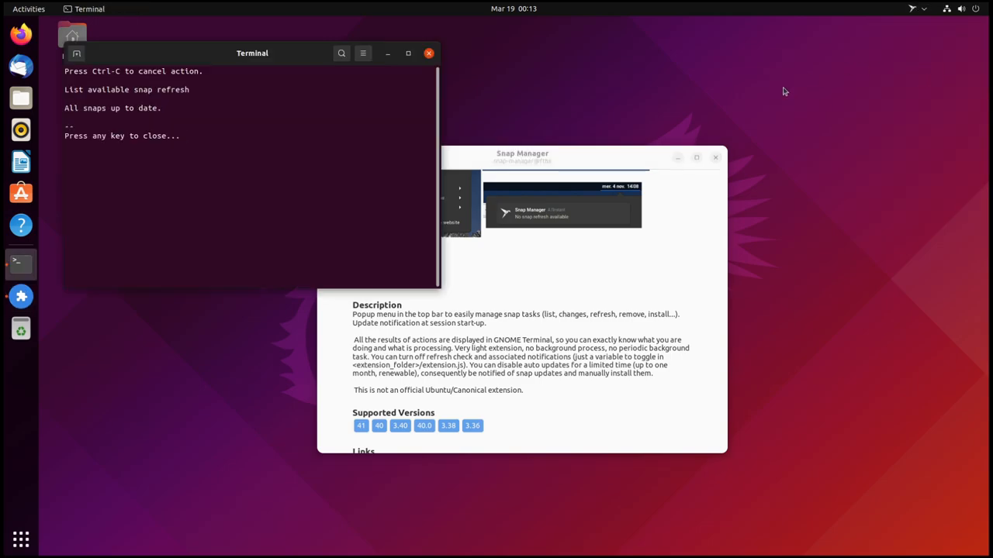
left_click(428, 53)
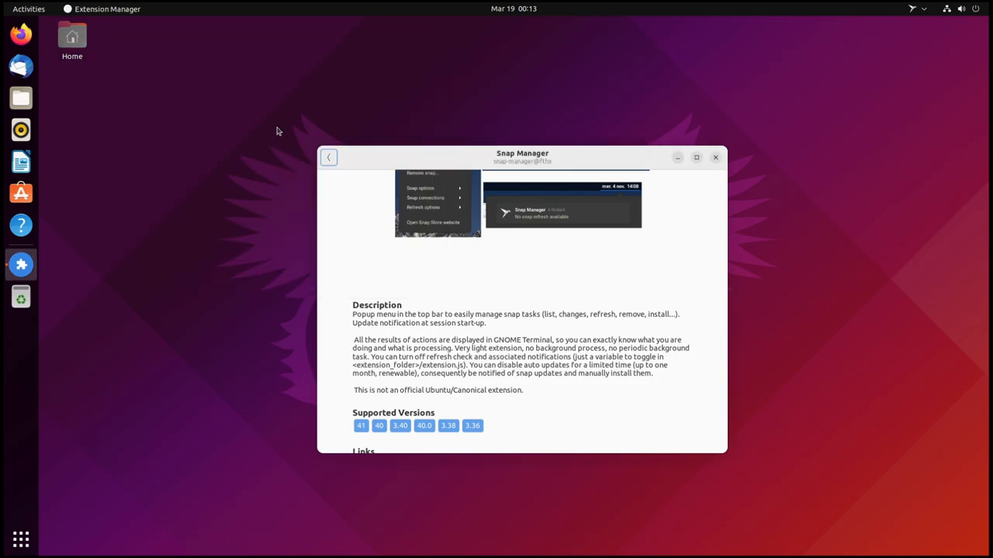
left_click(915, 10)
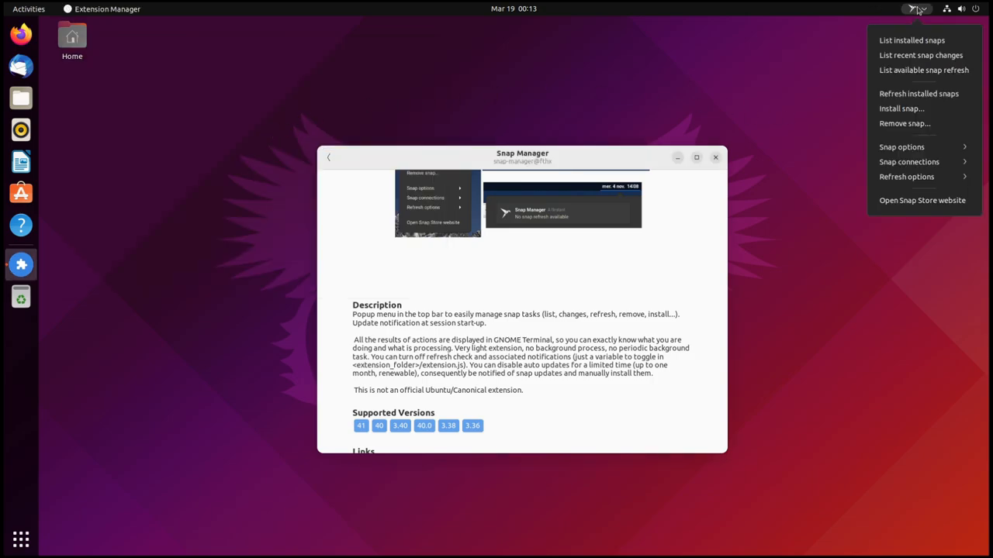
mouse_move(919, 93)
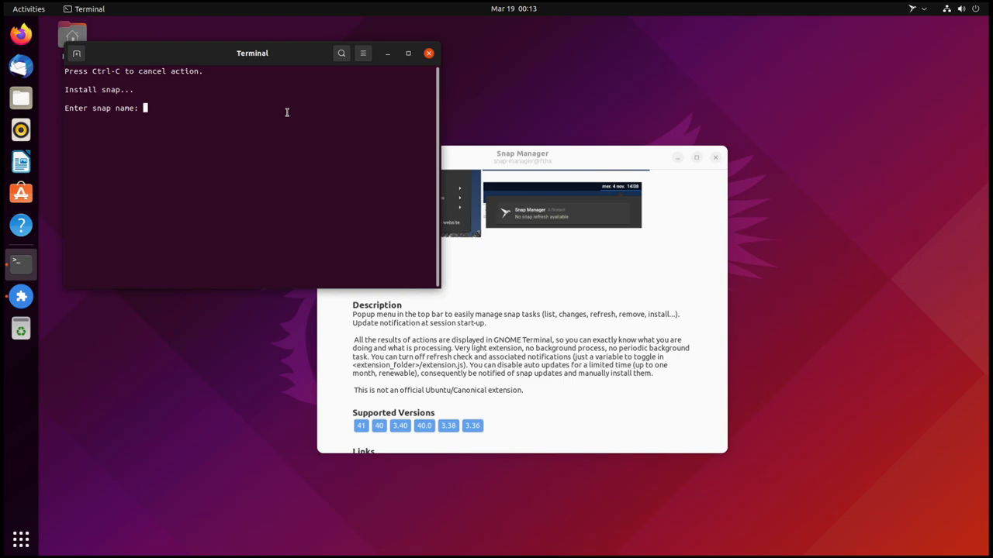
Step: Install the discord snap, entering its name and authorising the installation
type("discord")
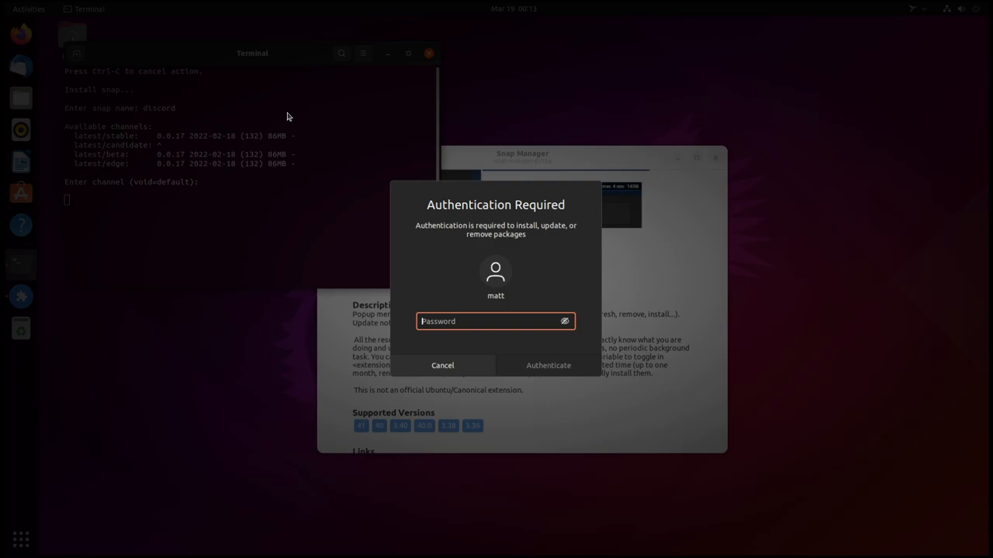
left_click(549, 366)
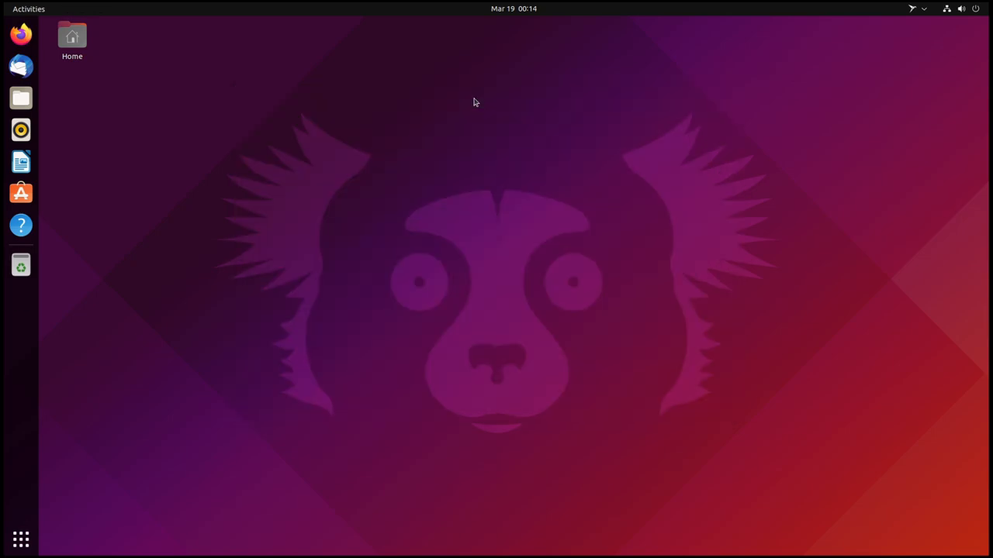
mouse_move(847, 5)
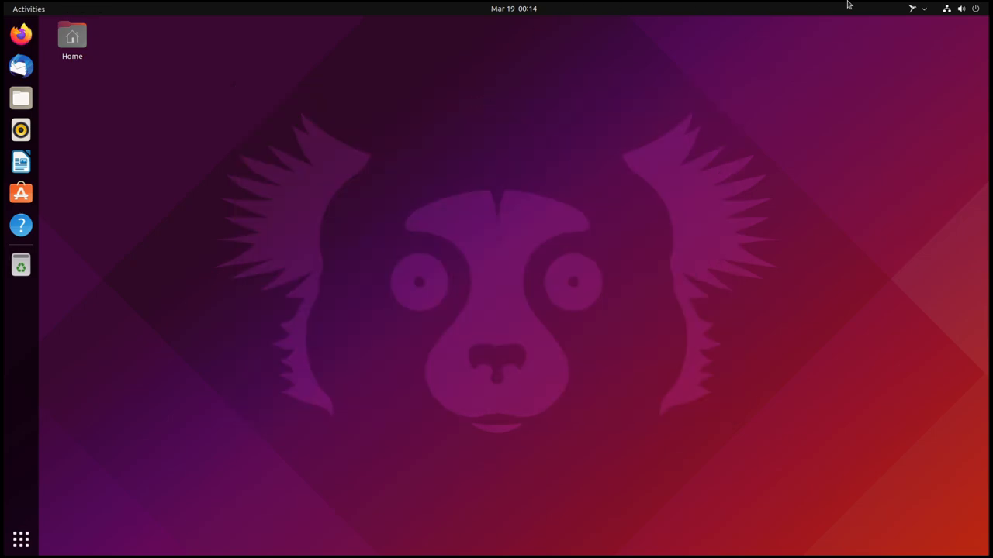
Step: List the installed snaps including discord, widening the terminal so the table fits
left_click(915, 9)
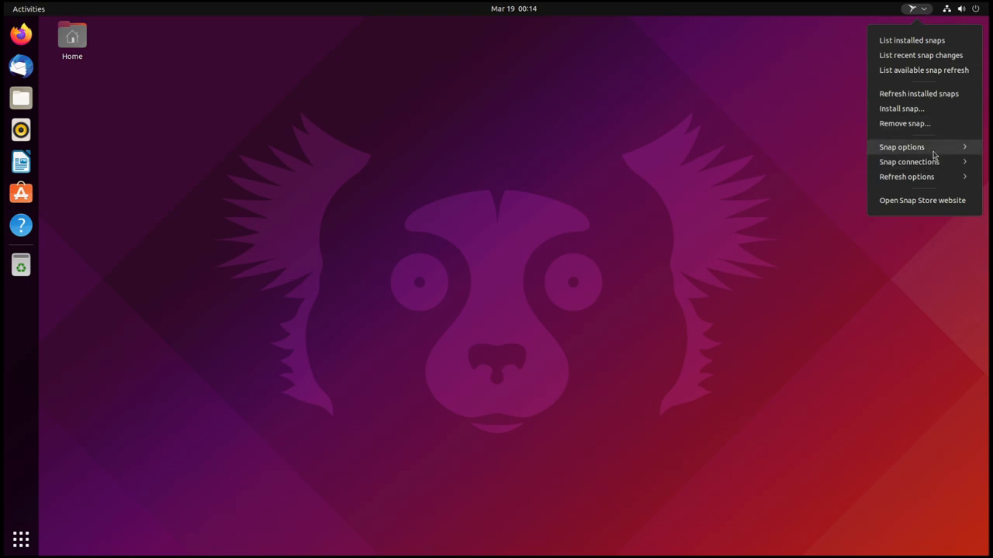
left_click(912, 40)
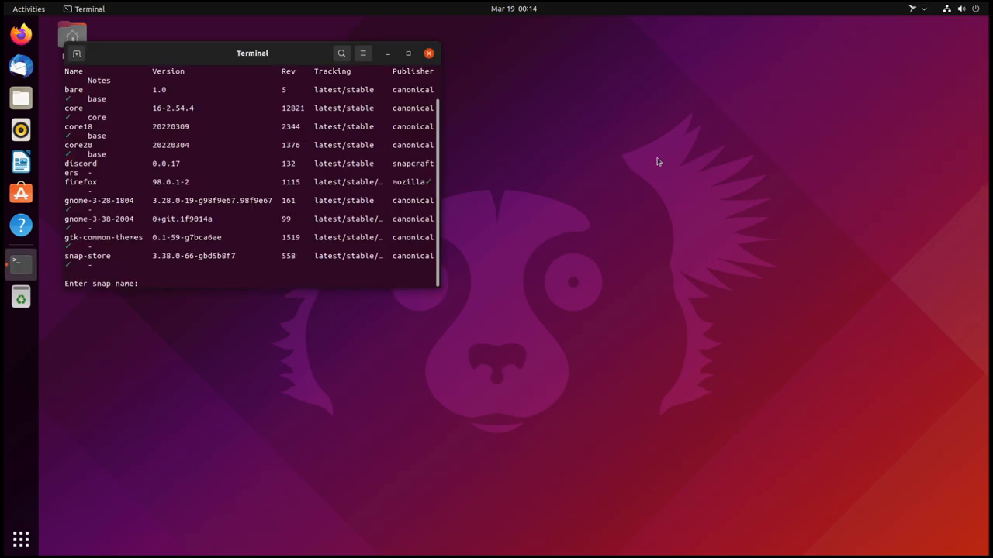
mouse_move(437, 285)
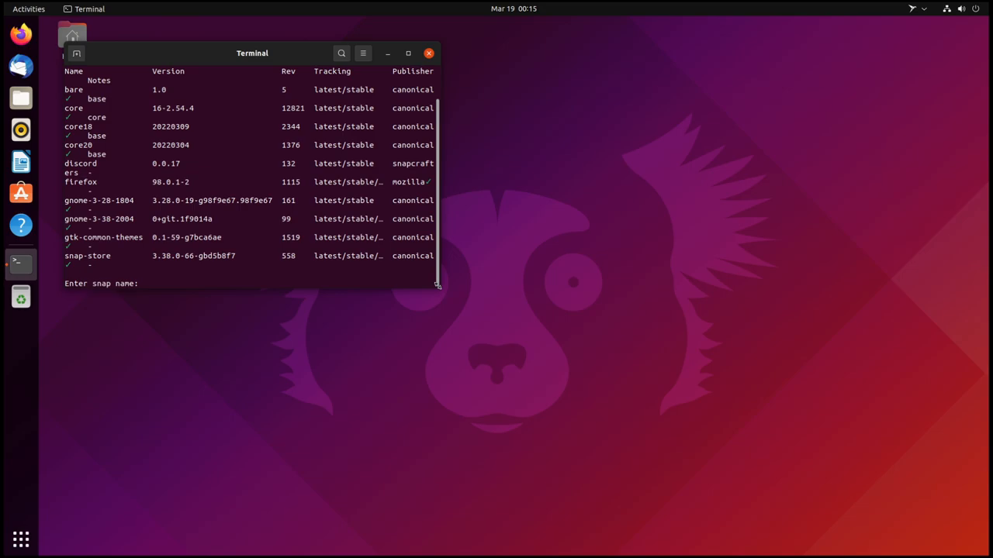
left_click_drag(437, 284, 602, 388)
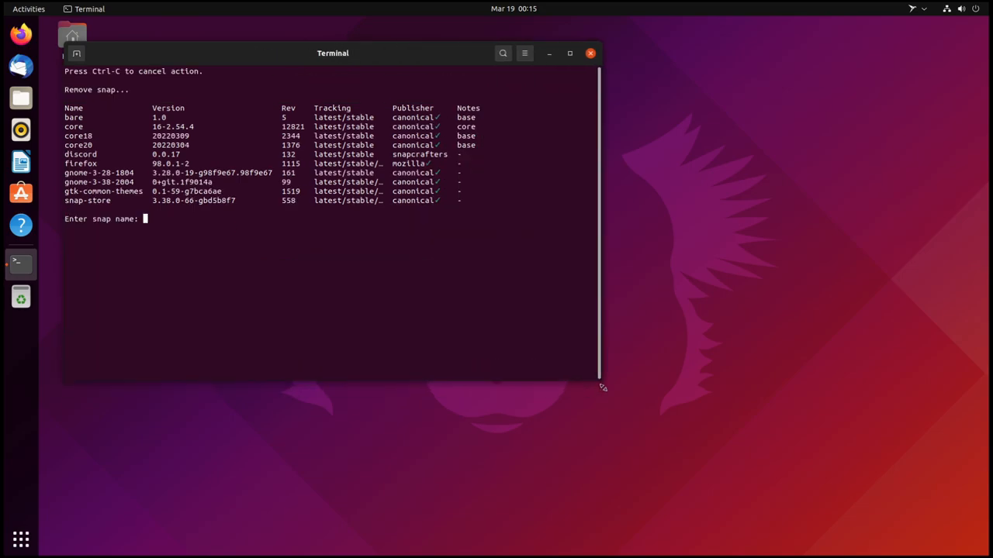
mouse_move(444, 310)
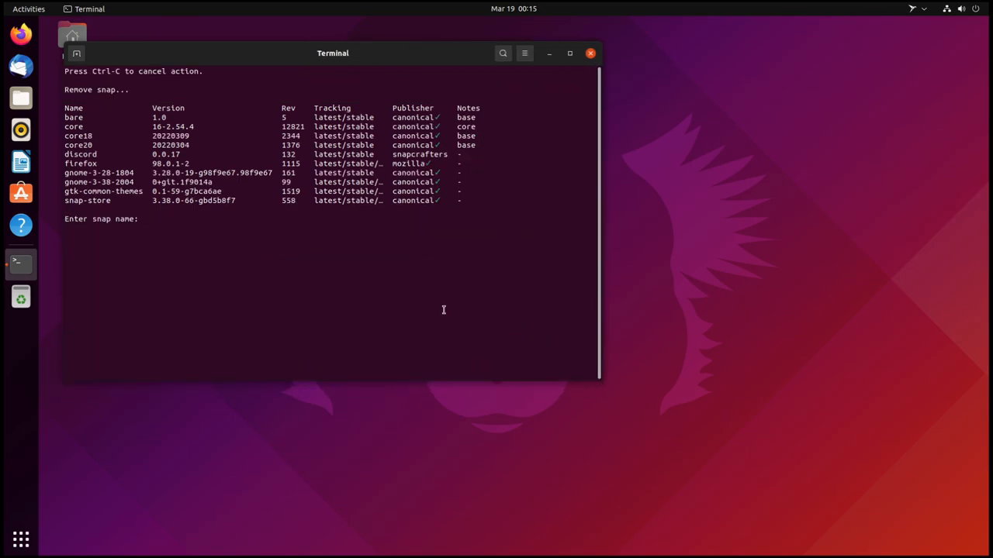
Step: Refresh the installed snaps with authentication, reporting all snaps up to date
left_click(915, 10)
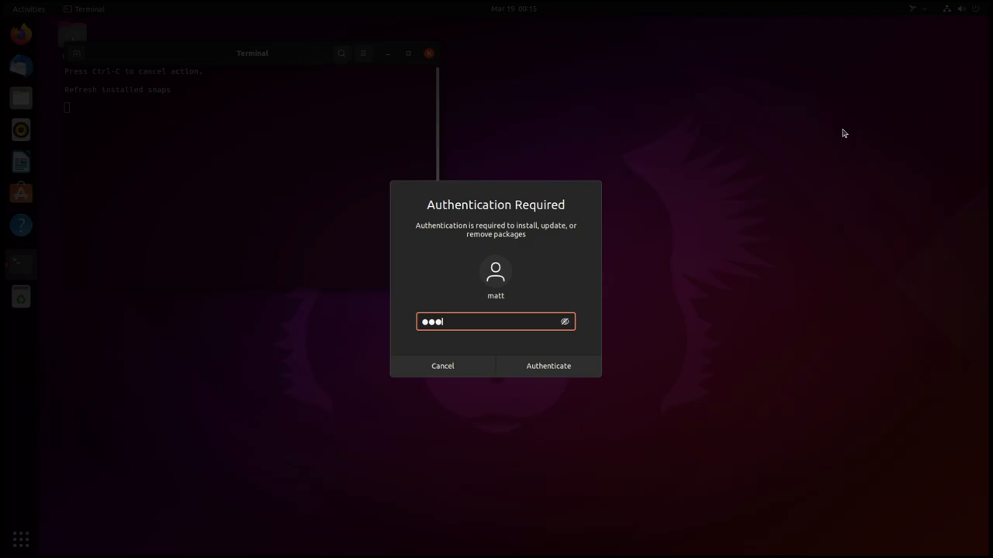
left_click(549, 366)
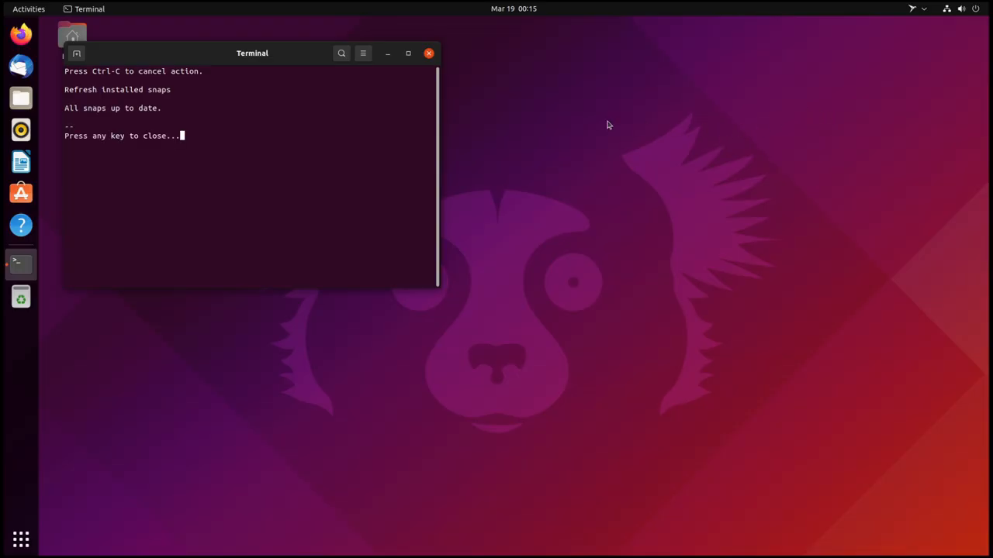
left_click(912, 9)
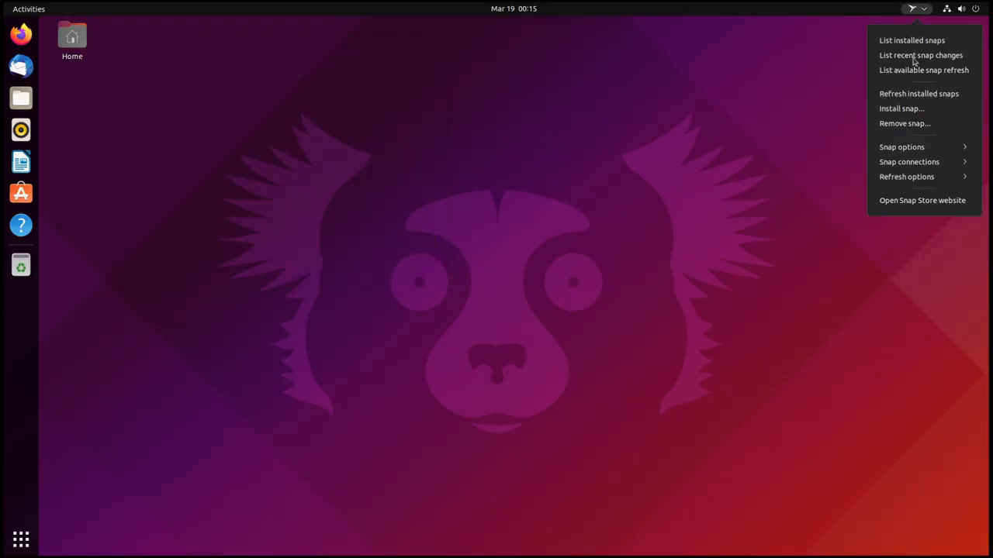
Step: Remove the discord snap, then expand the Refresh options submenu with auto-refresh holds
left_click(913, 41)
type("discord")
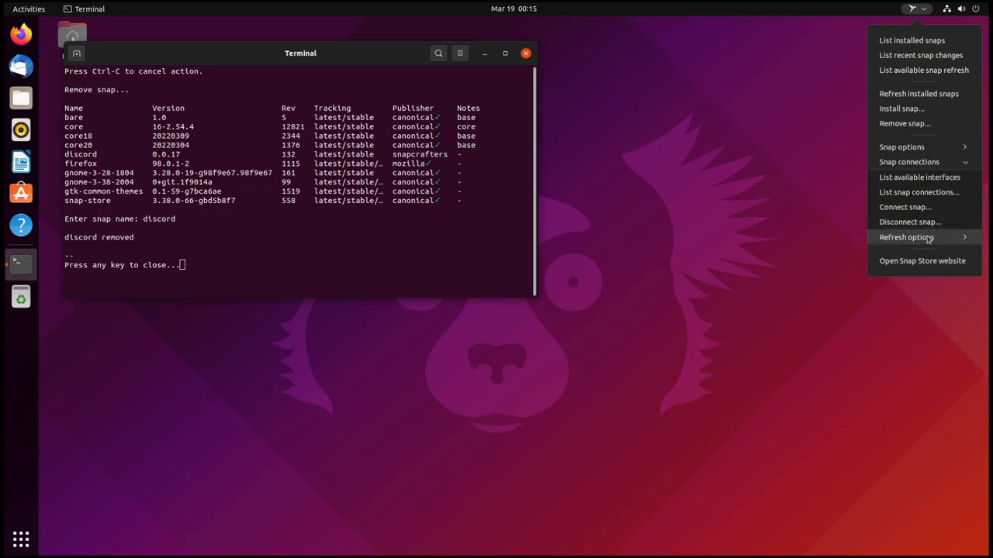
mouse_move(902, 146)
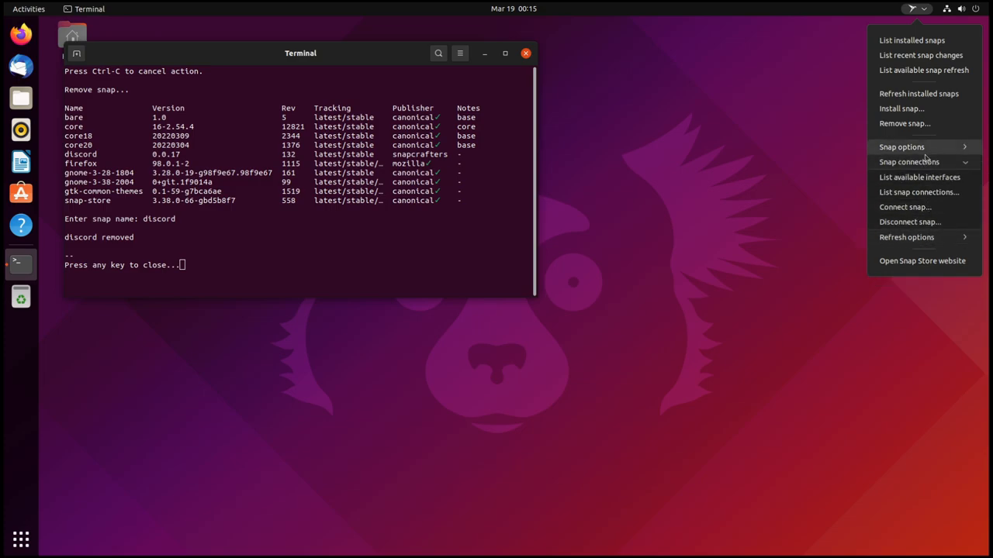
mouse_move(928, 208)
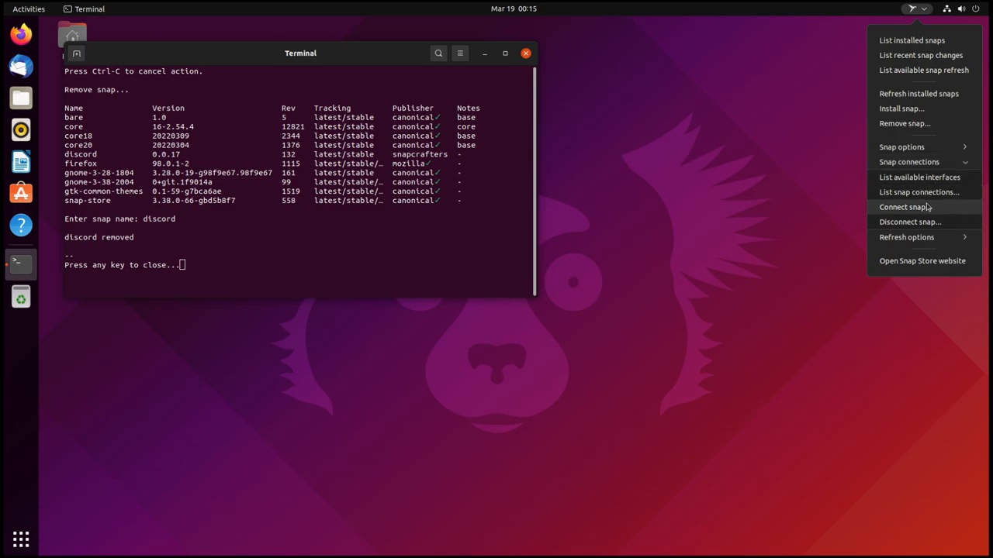
mouse_move(919, 177)
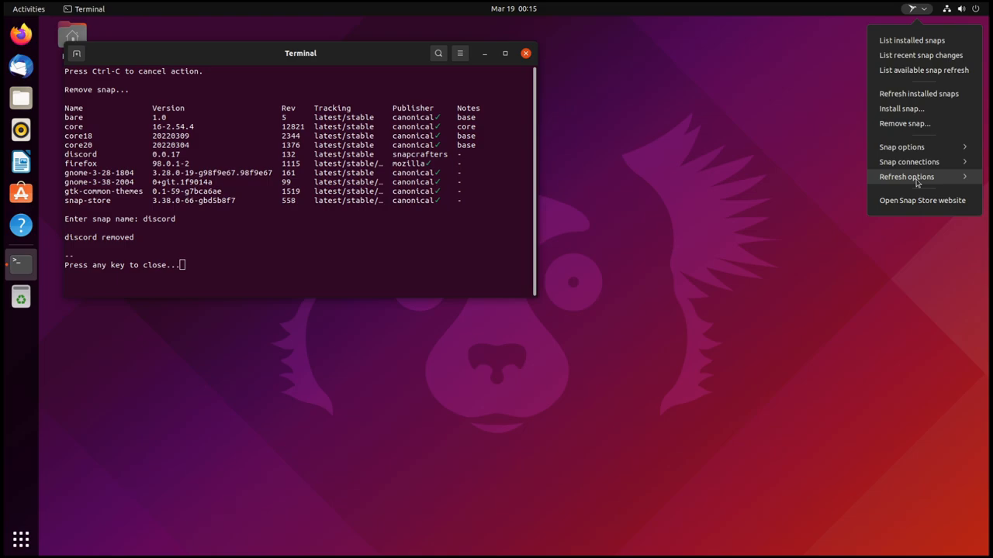
left_click(906, 176)
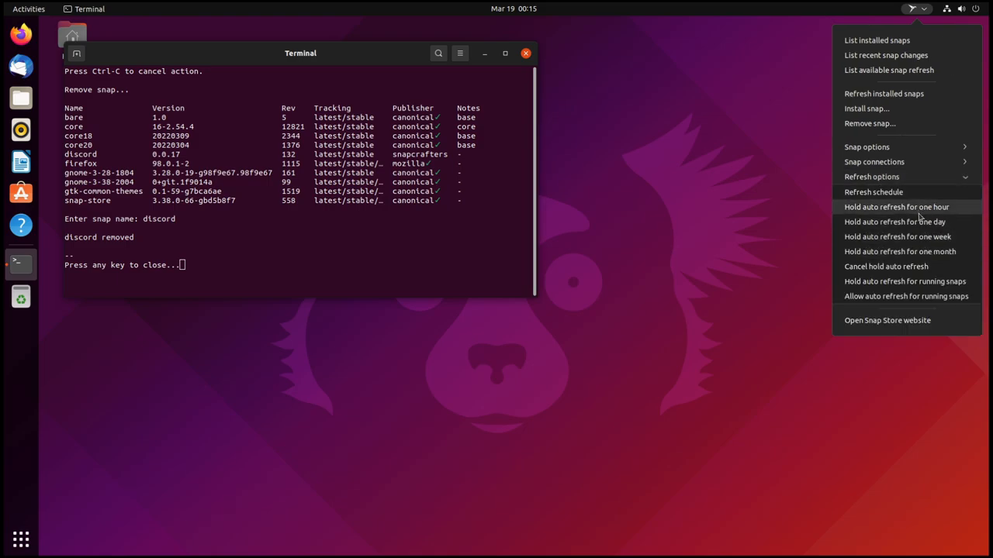
mouse_move(918, 295)
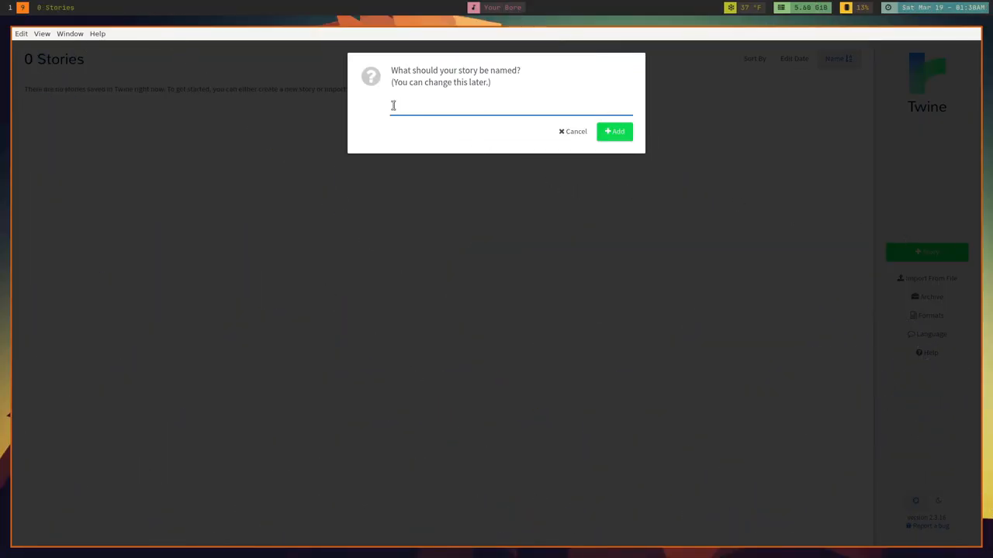
Step: Create a new Twine story named 'The Epic End of Sir Wagglesworth'
type("The E")
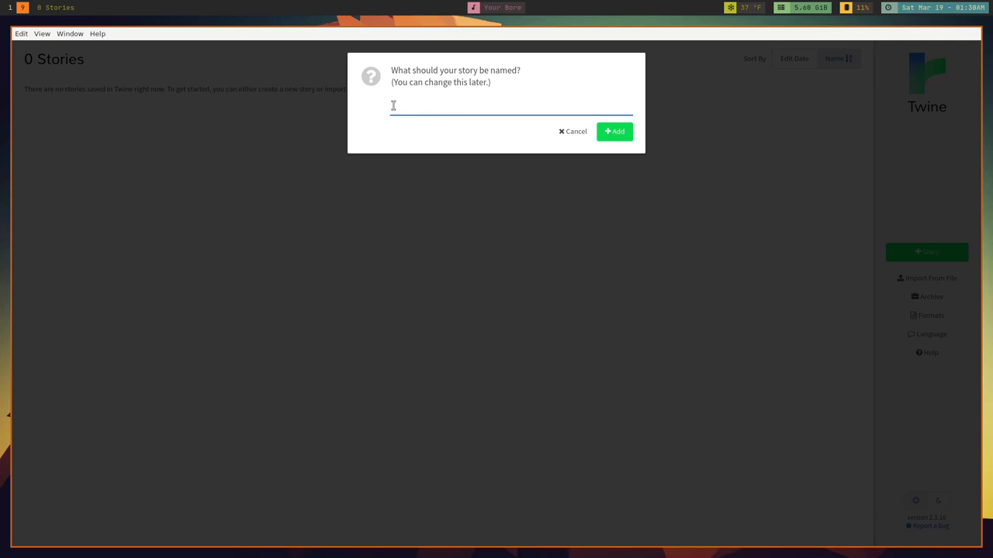
type("The")
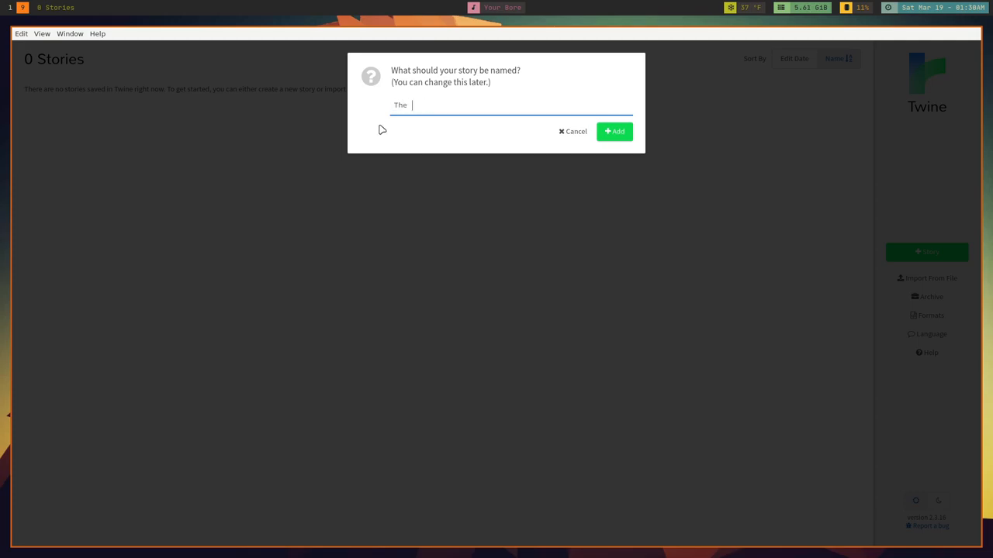
type("Epic")
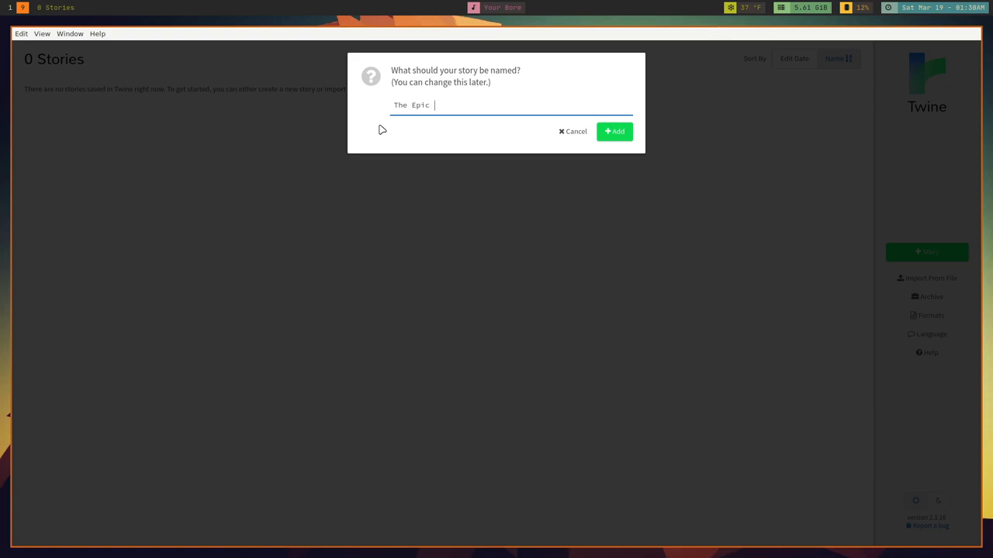
type("End of")
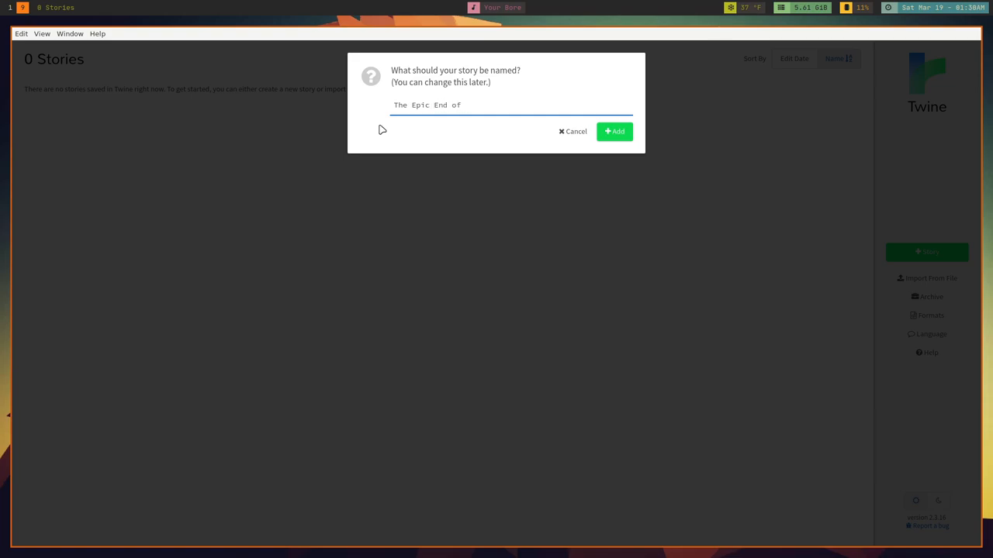
type("S")
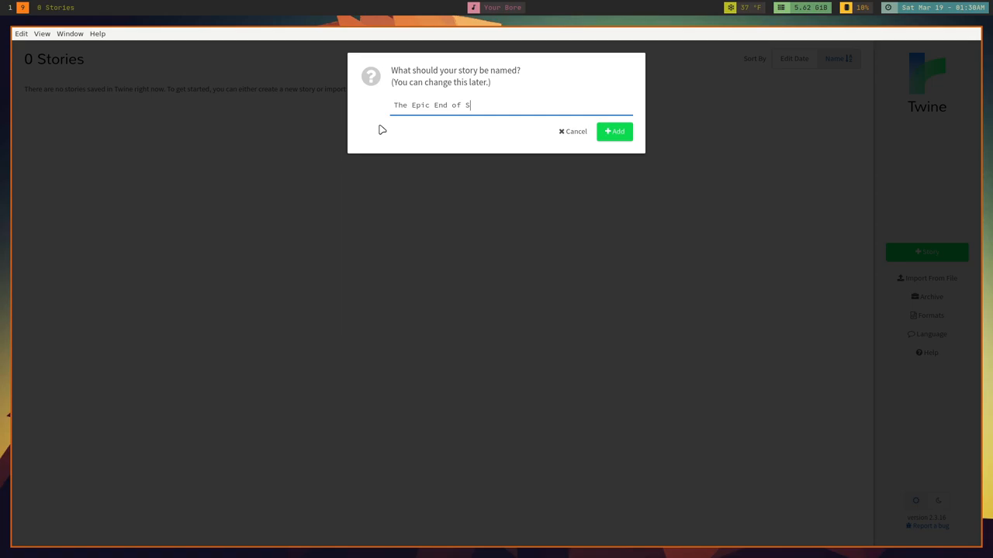
type("ir Waggle")
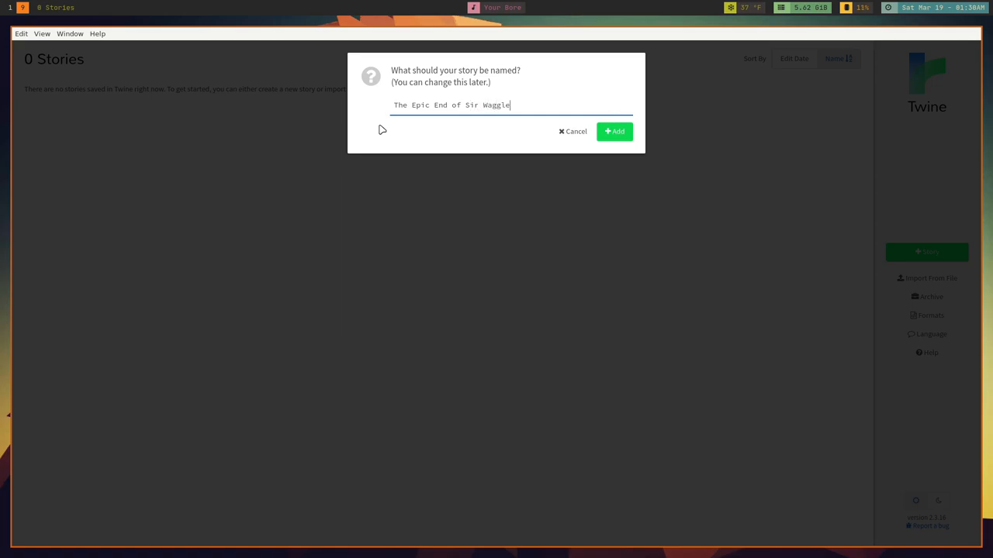
type("sworth")
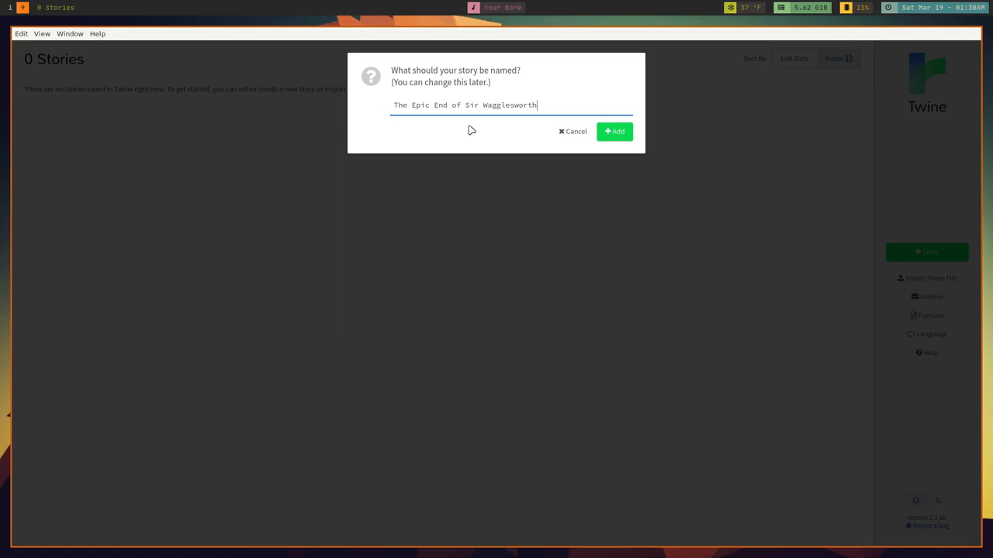
left_click(614, 130)
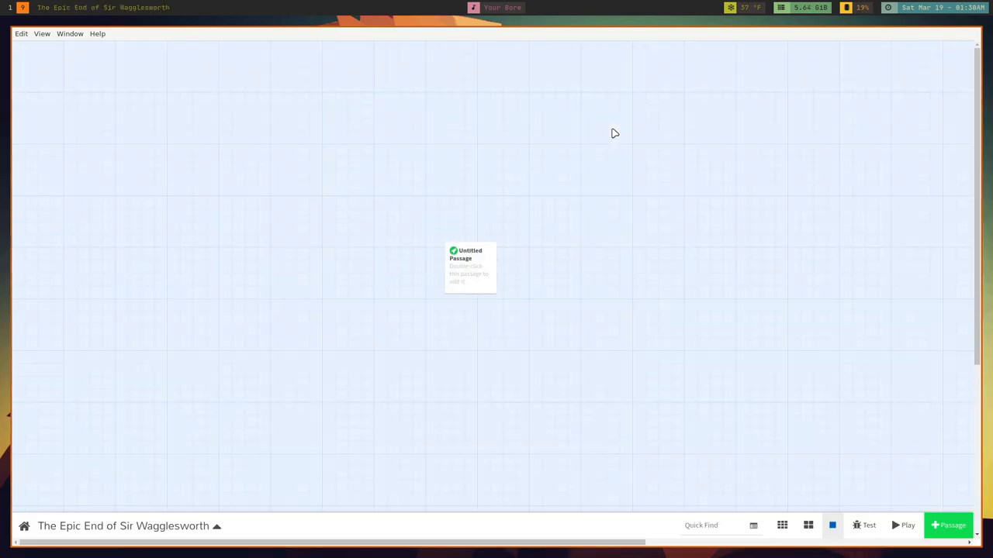
mouse_move(500, 253)
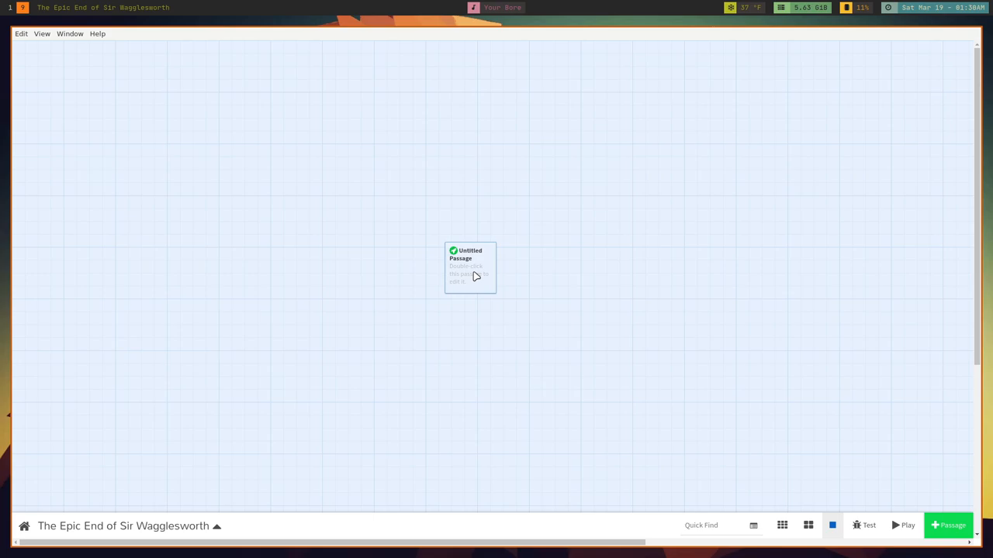
Step: Rename the Untitled Passage to 'The Beginning of the End' in its editor
double_click(470, 267)
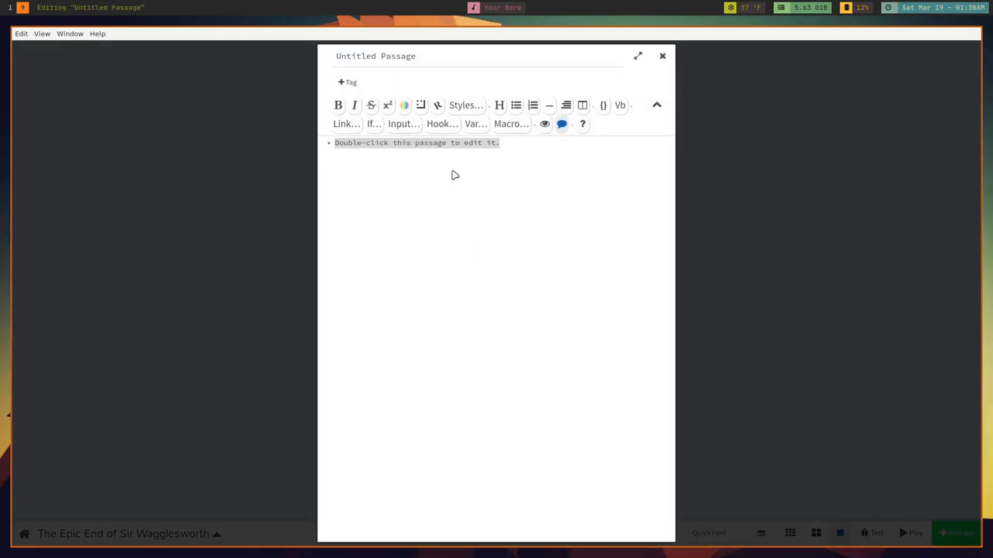
double_click(397, 55)
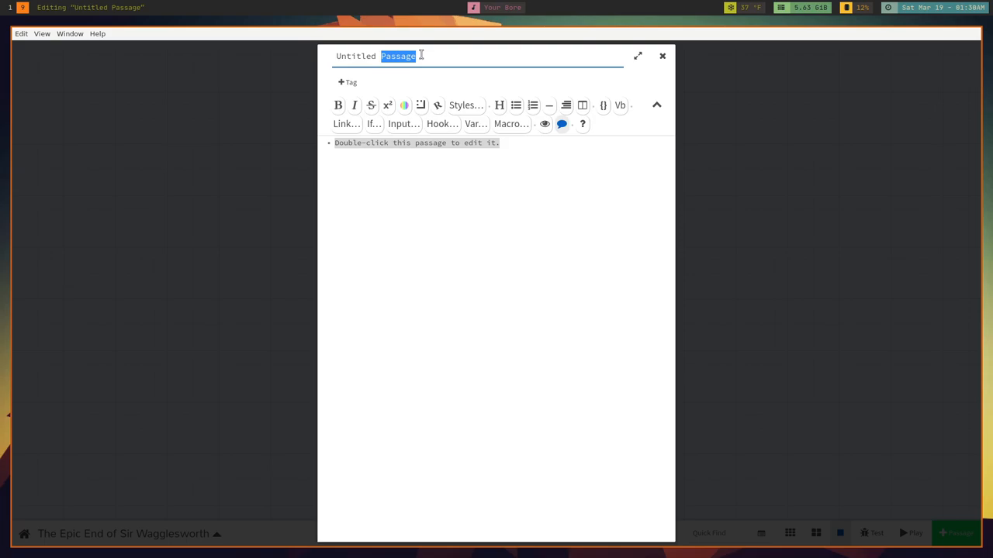
type("T")
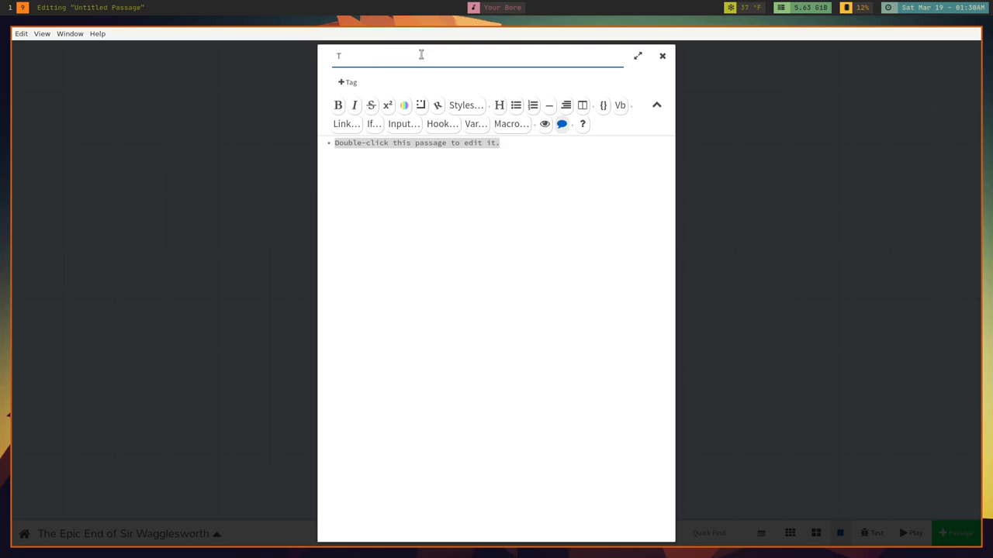
type("he Beginnin")
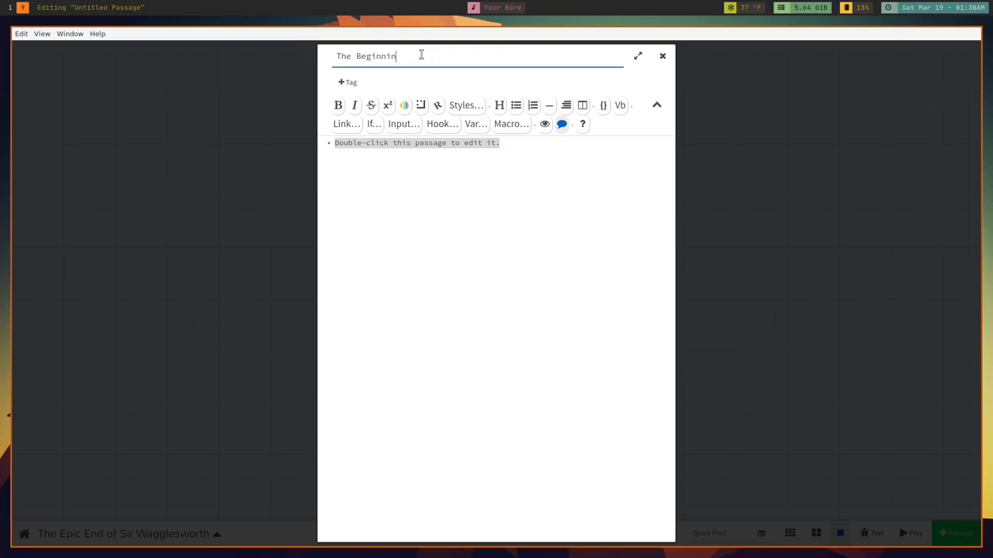
type("g")
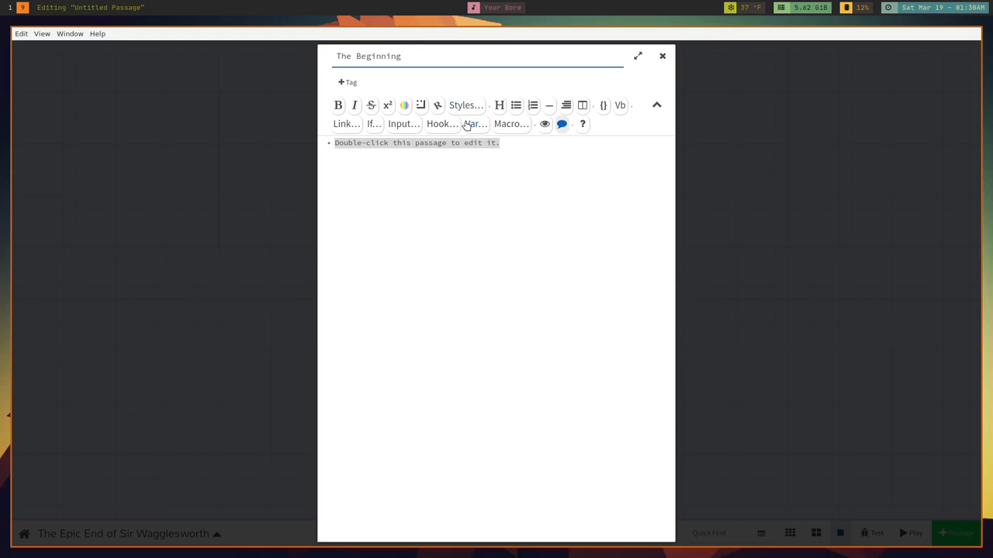
type("o")
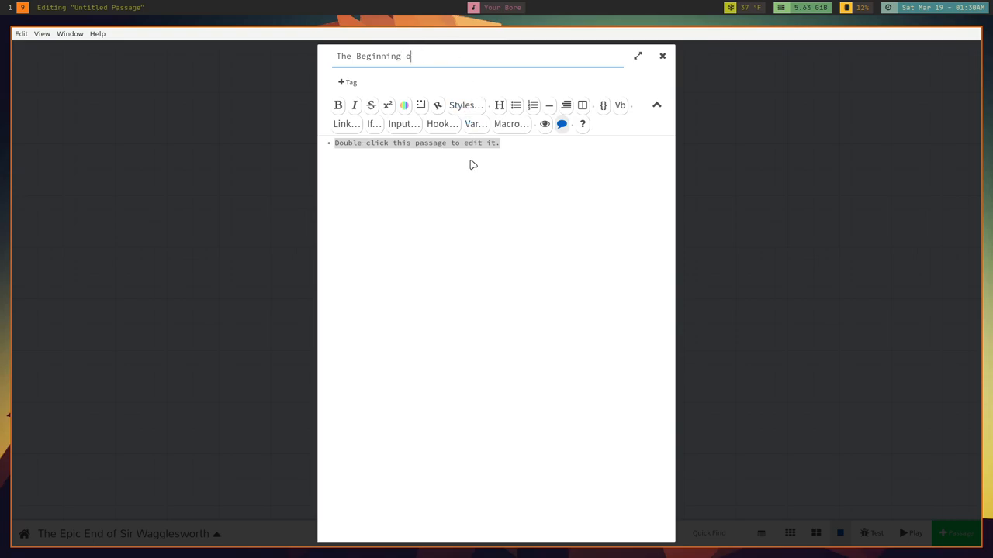
type("f the End")
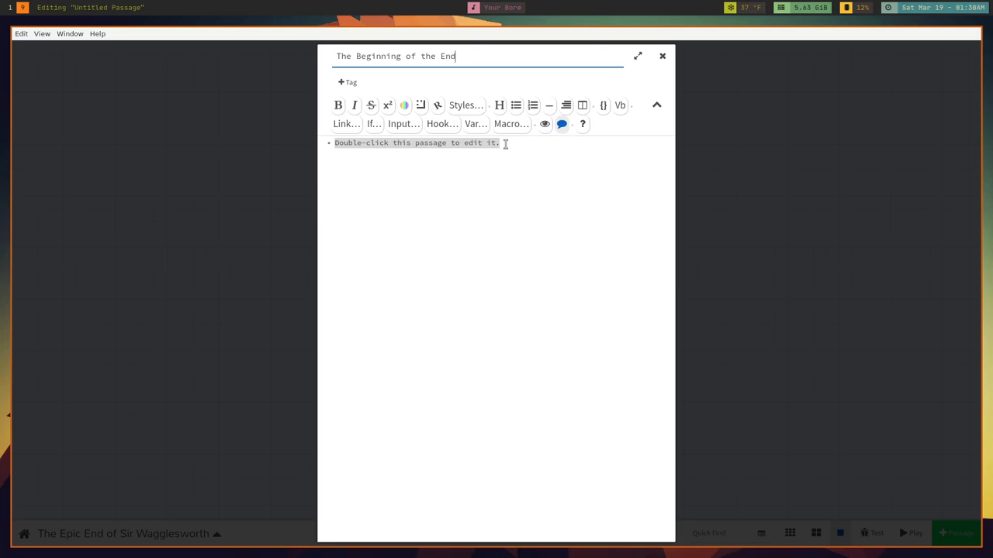
mouse_move(510, 124)
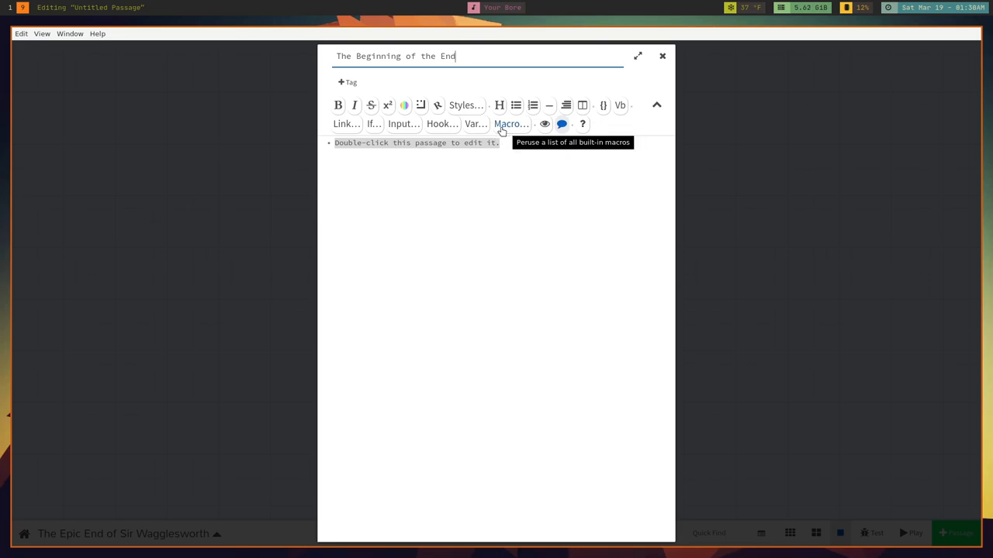
Step: Browse the built-in macro list and the variable form, then leave the passage editor for the story map
left_click(511, 124)
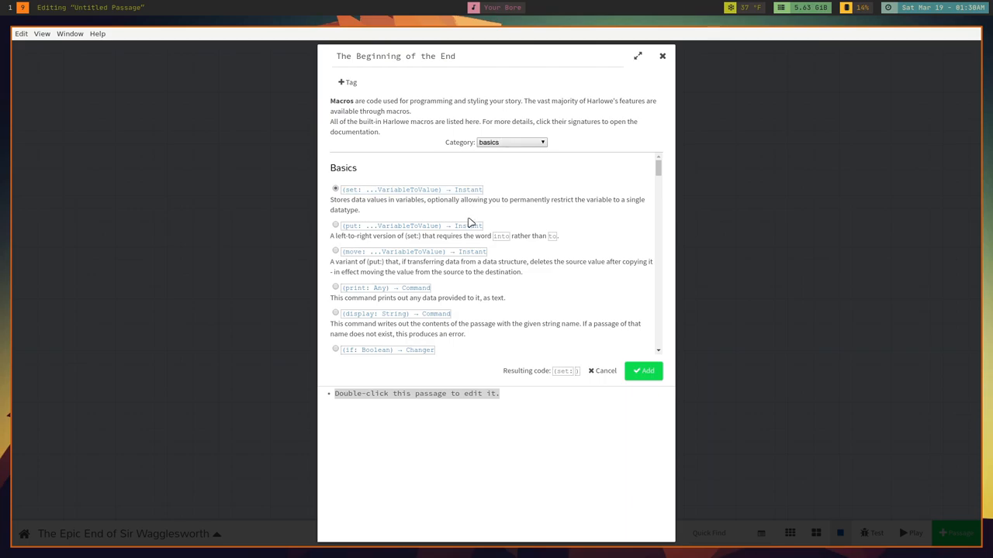
mouse_move(496, 217)
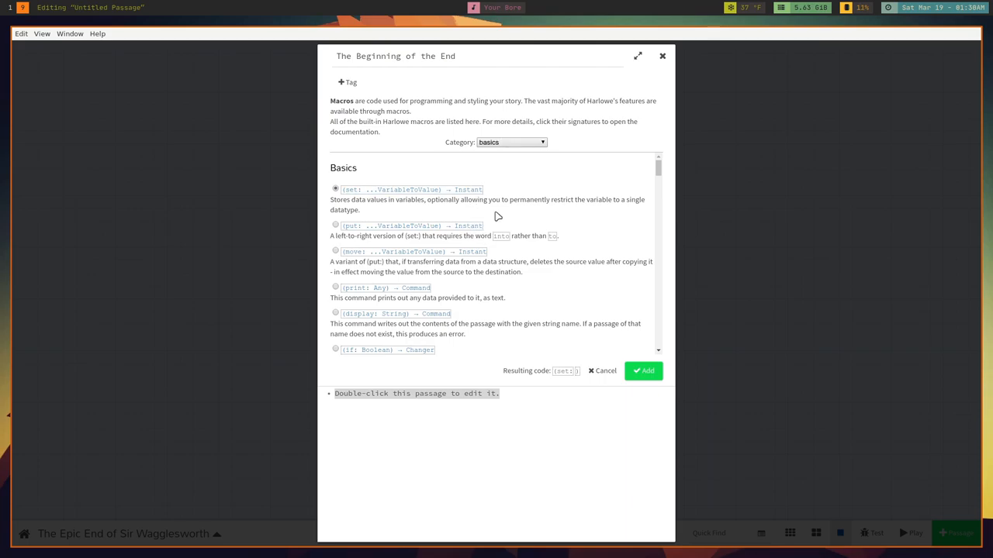
scroll("down", 3)
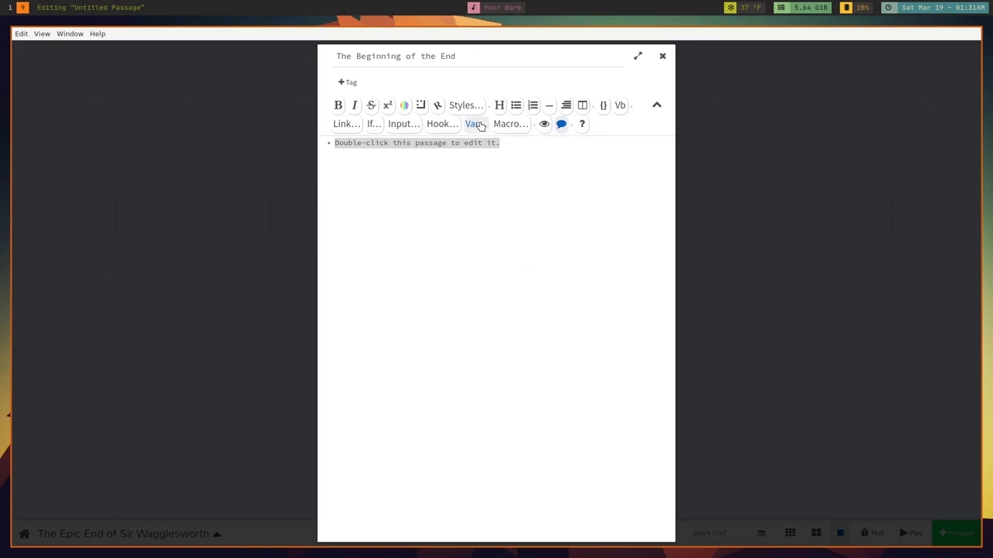
left_click(474, 125)
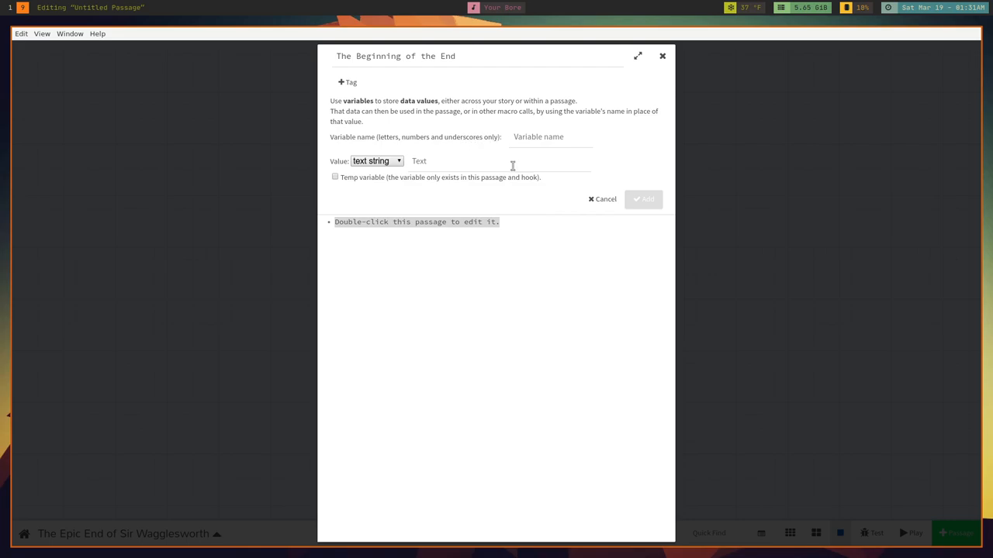
left_click(602, 198)
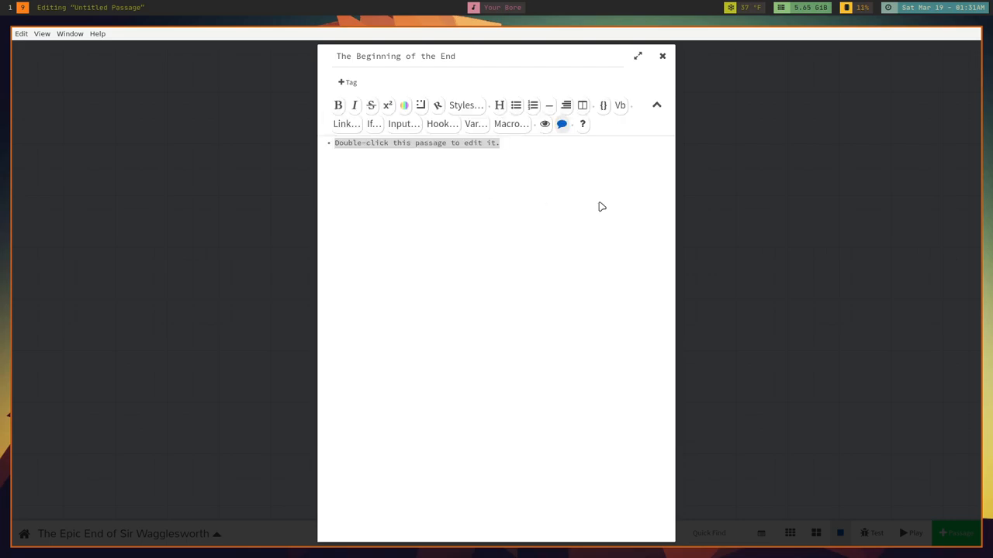
mouse_move(425, 158)
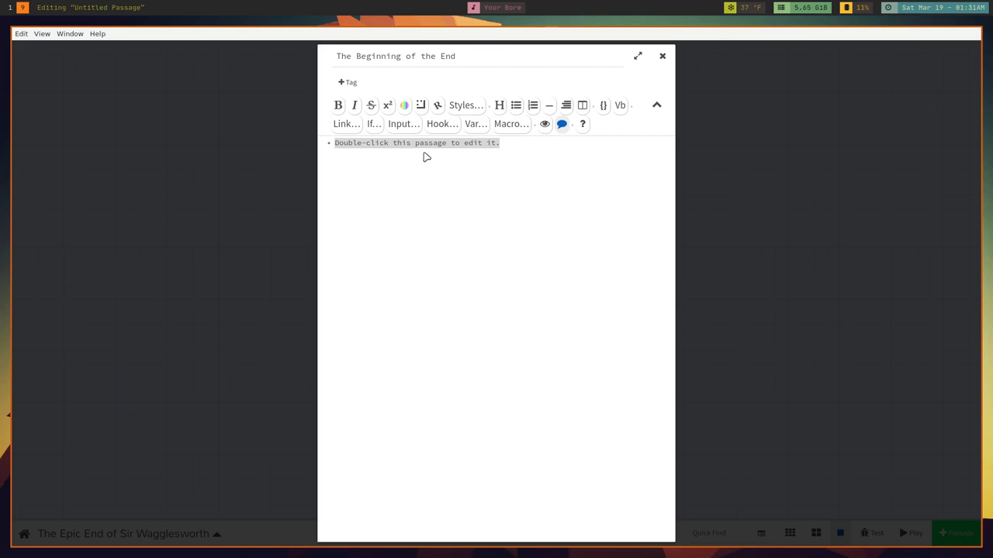
mouse_move(662, 56)
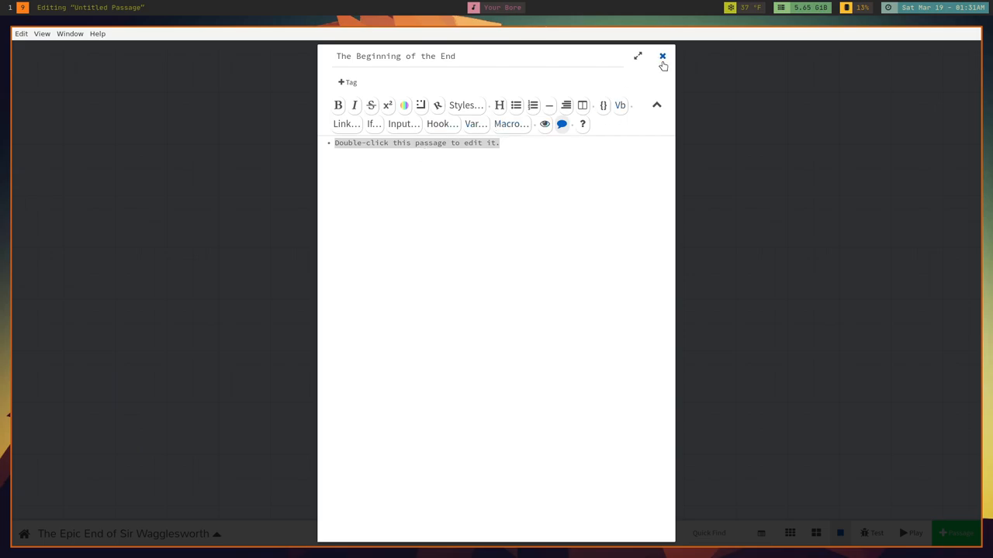
left_click(663, 56)
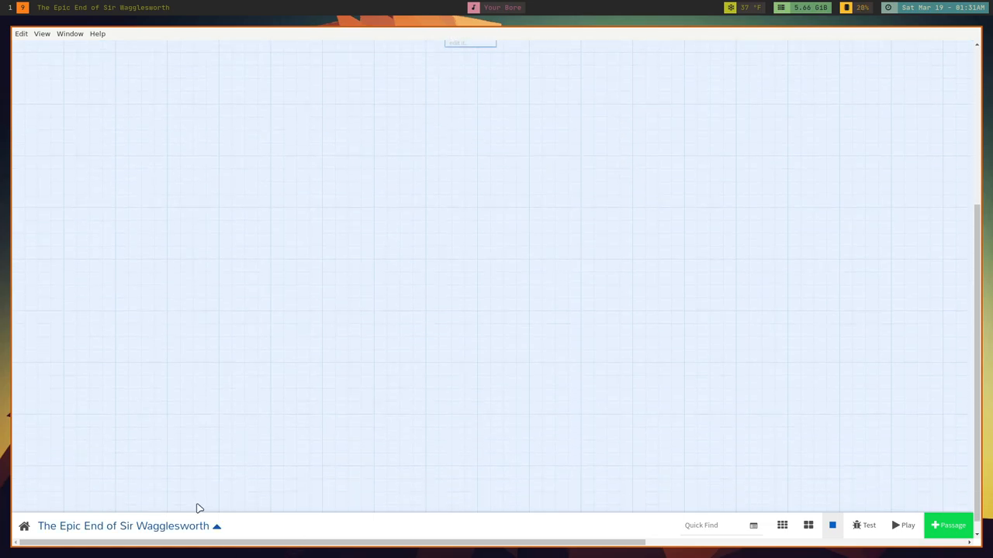
Step: Select the two passages on the story map and start renaming the second Untitled Passage
left_click(217, 526)
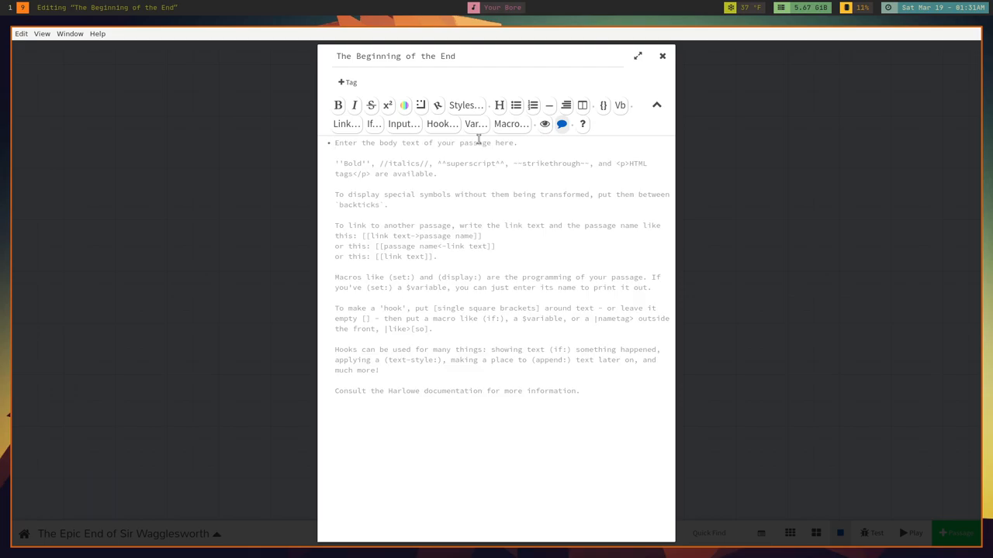
left_click(662, 56)
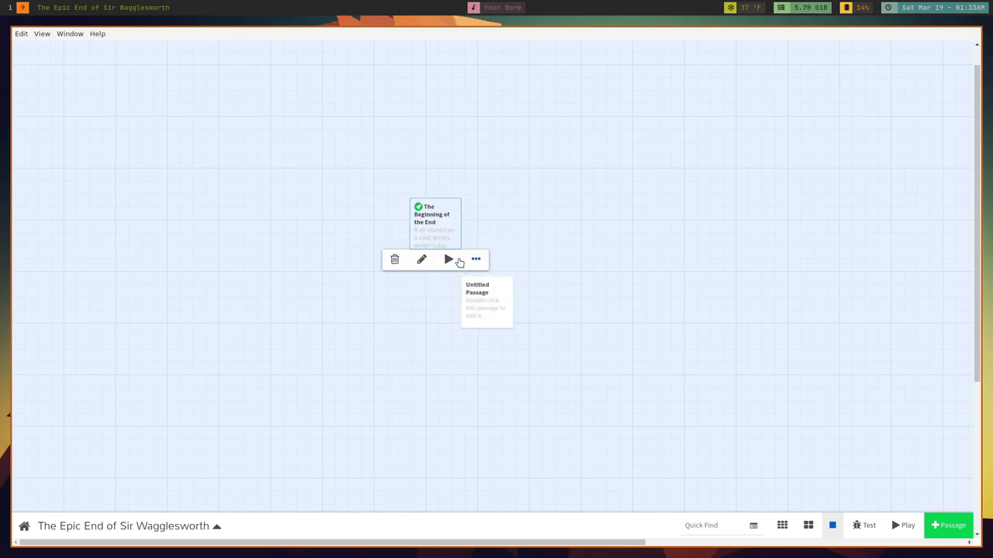
left_click(488, 302)
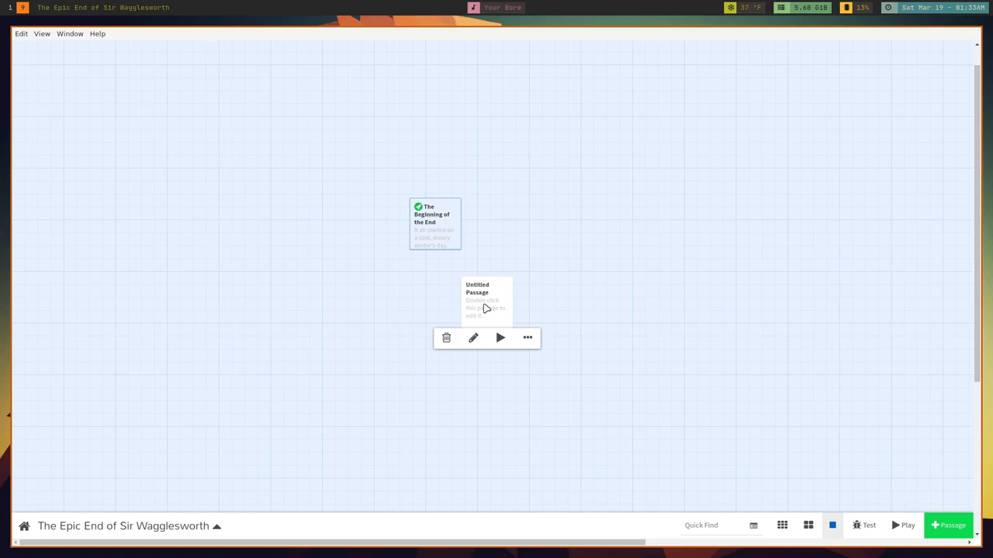
left_click(527, 338)
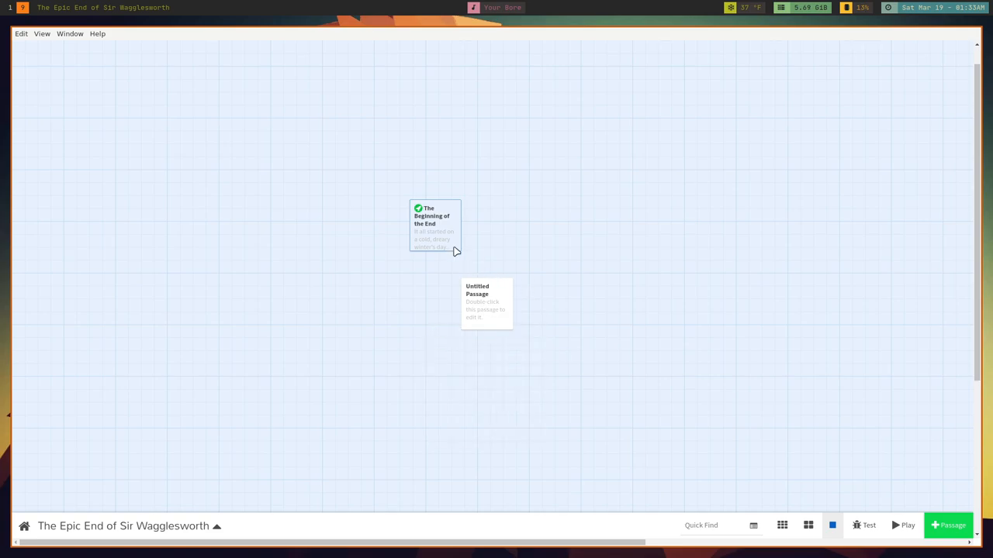
left_click(435, 225)
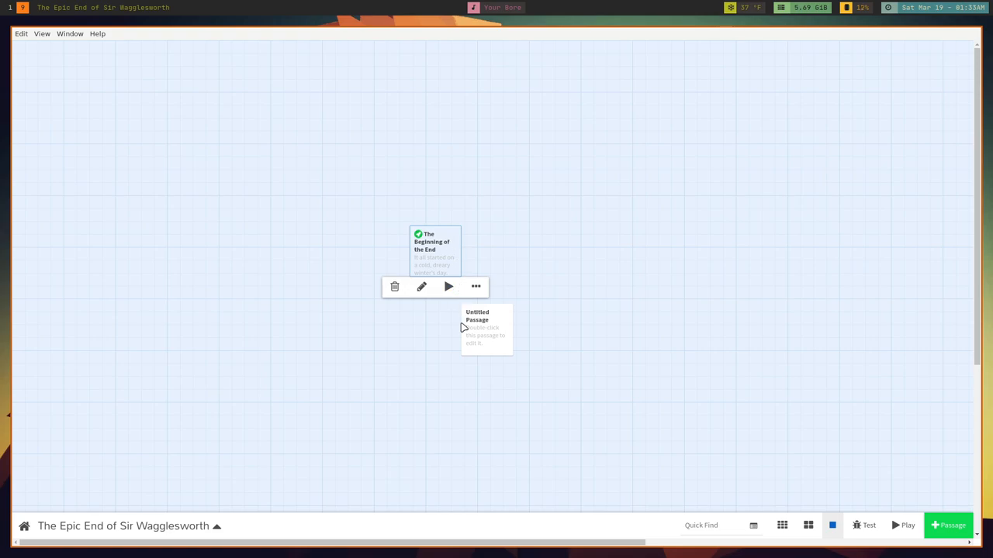
left_click(487, 329)
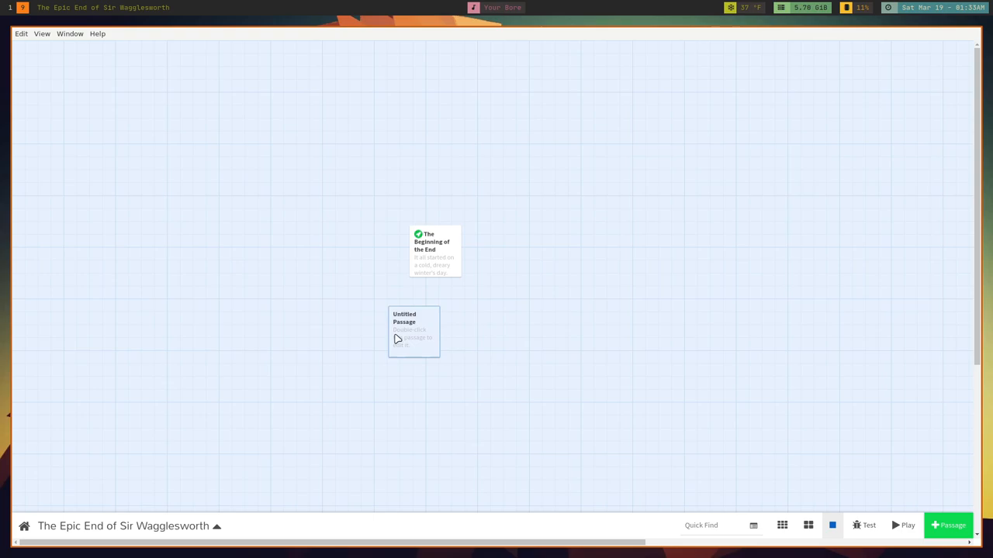
double_click(412, 332)
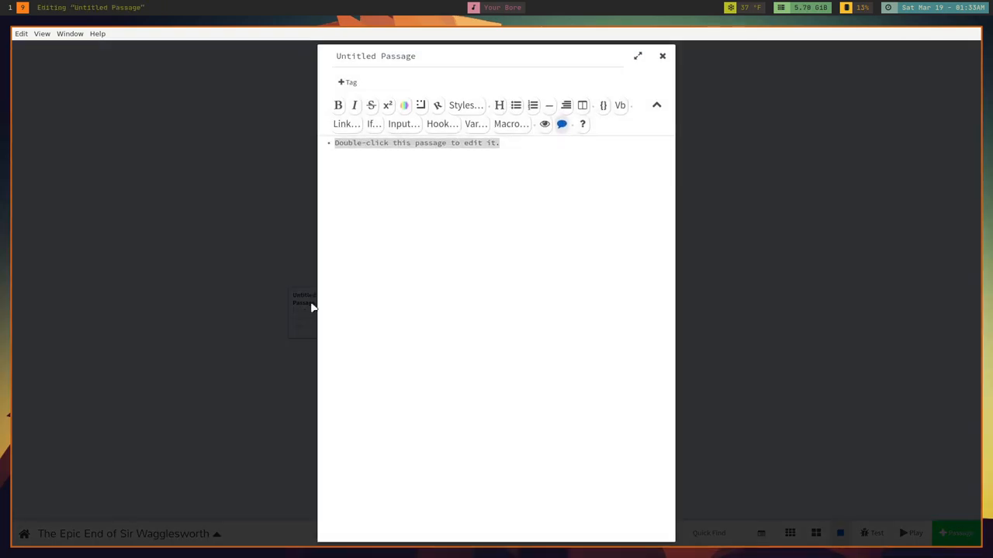
left_click(377, 56)
type("A")
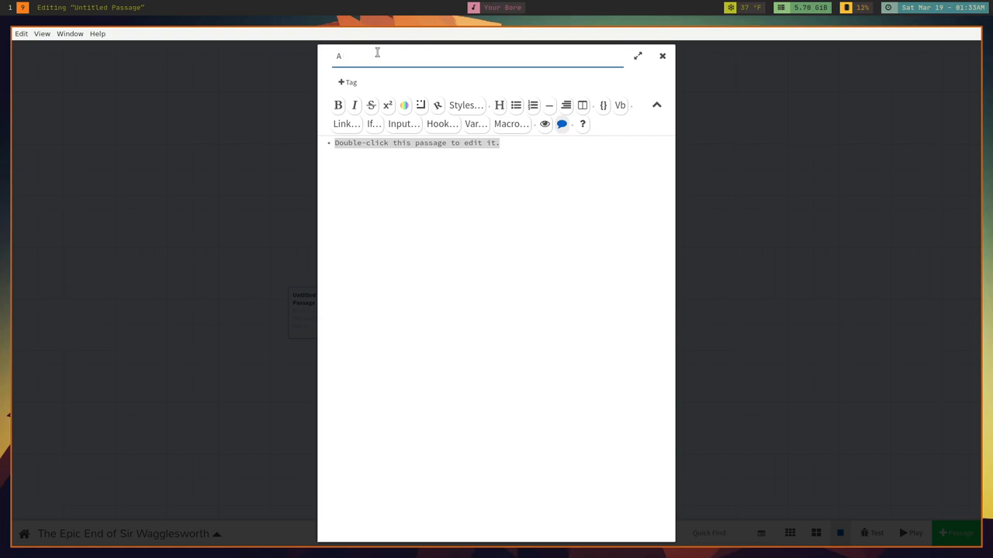
Step: Title the second passage 'A hiss' with body text 'He hears a hiss'
type("hiss")
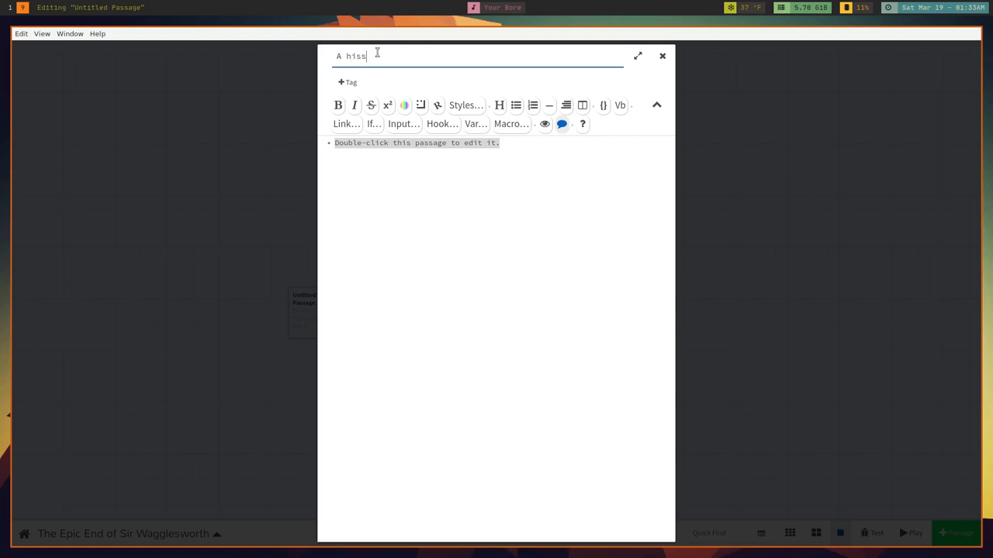
mouse_move(410, 147)
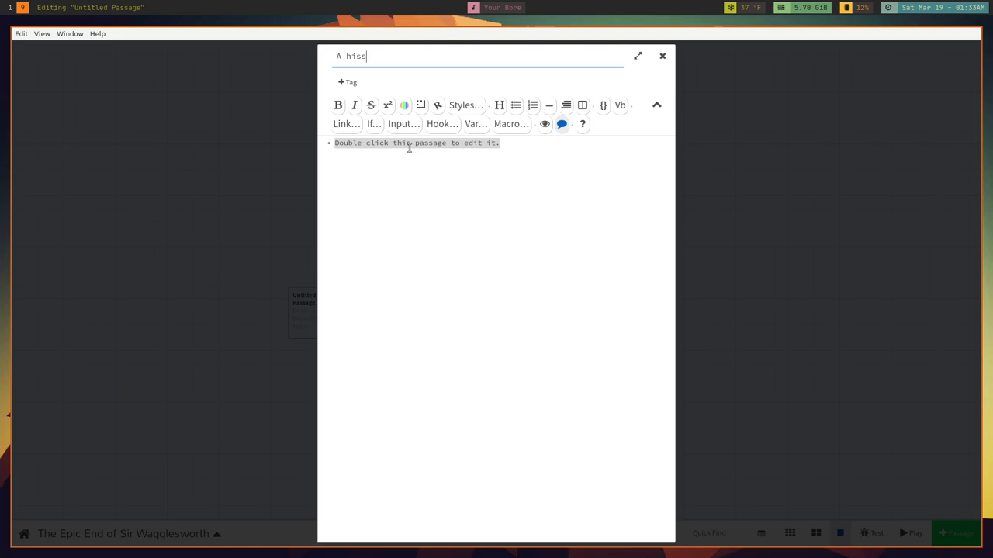
type("He he")
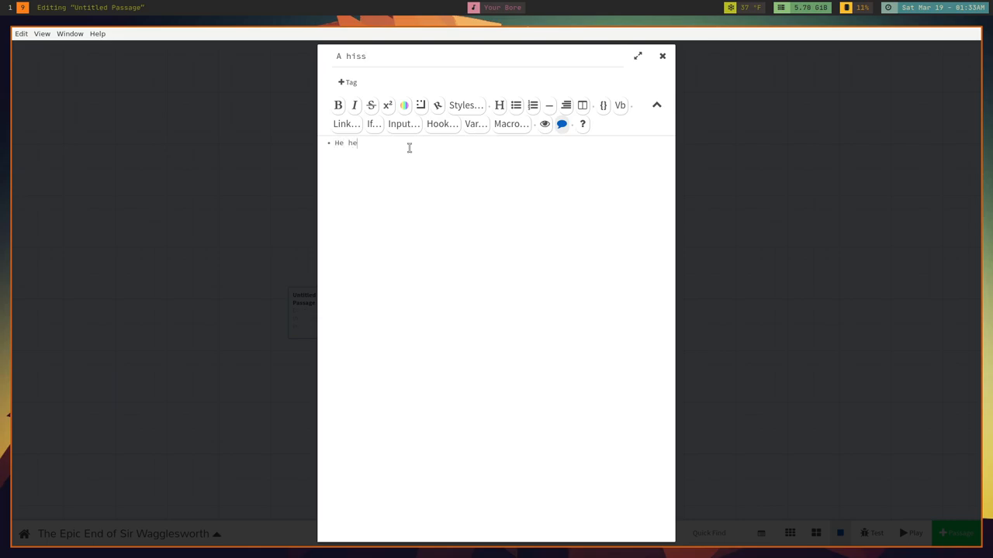
type("ars a hiss")
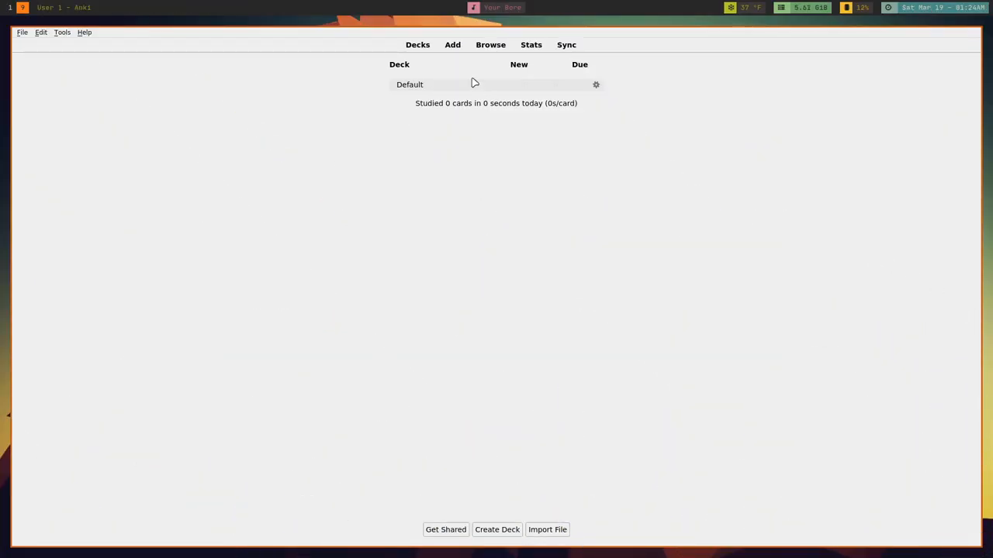
Step: Look through Anki's card browser, statistics and sync, then start adding a new card to Default
left_click(490, 44)
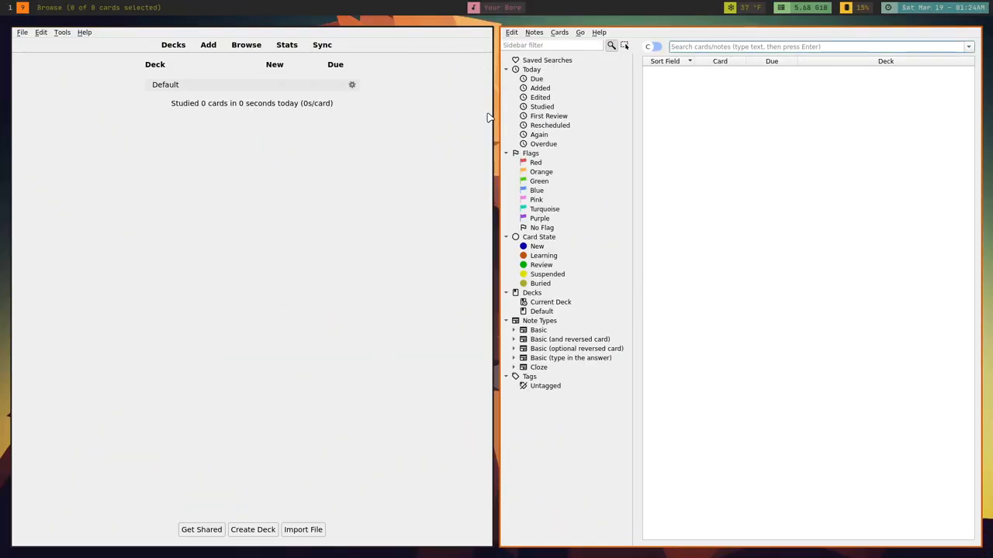
mouse_move(556, 202)
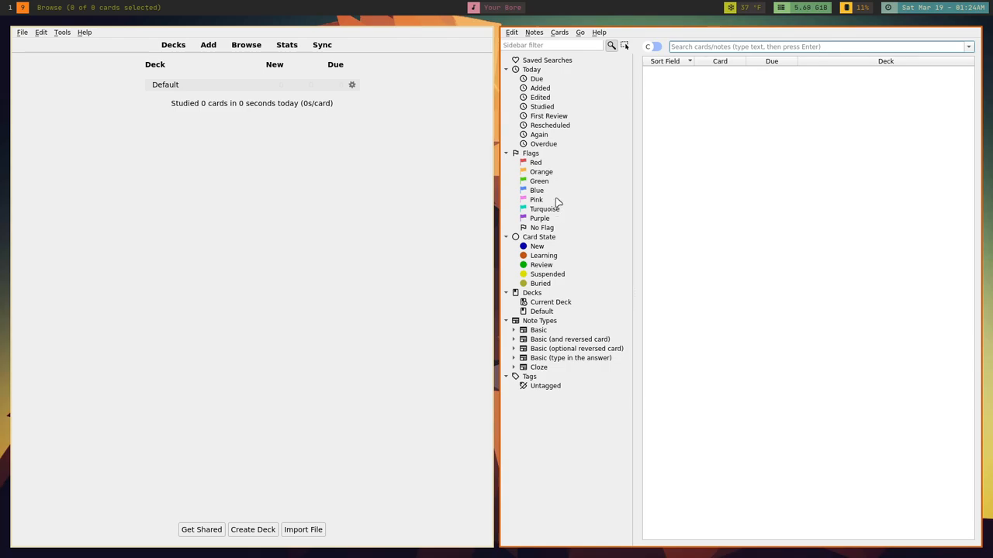
mouse_move(546, 84)
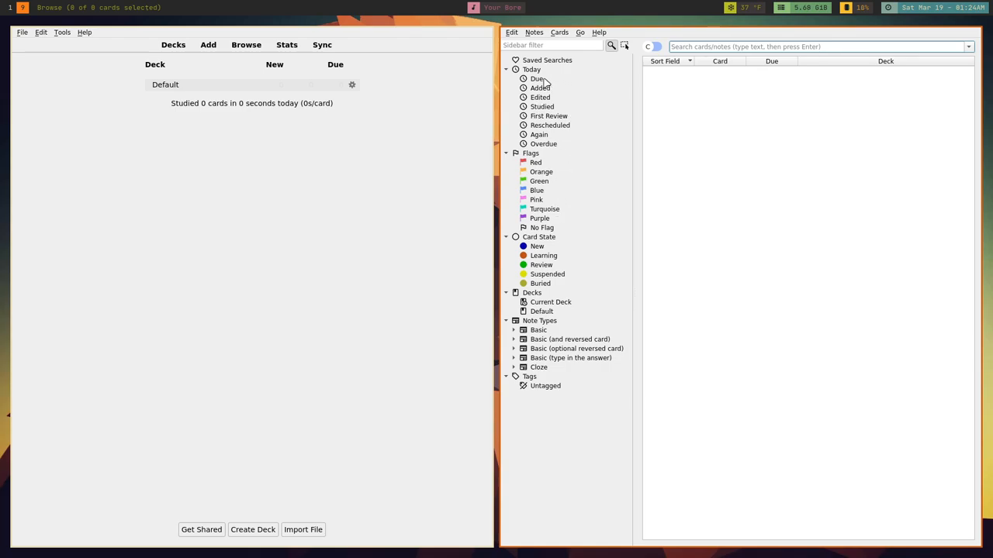
mouse_move(686, 190)
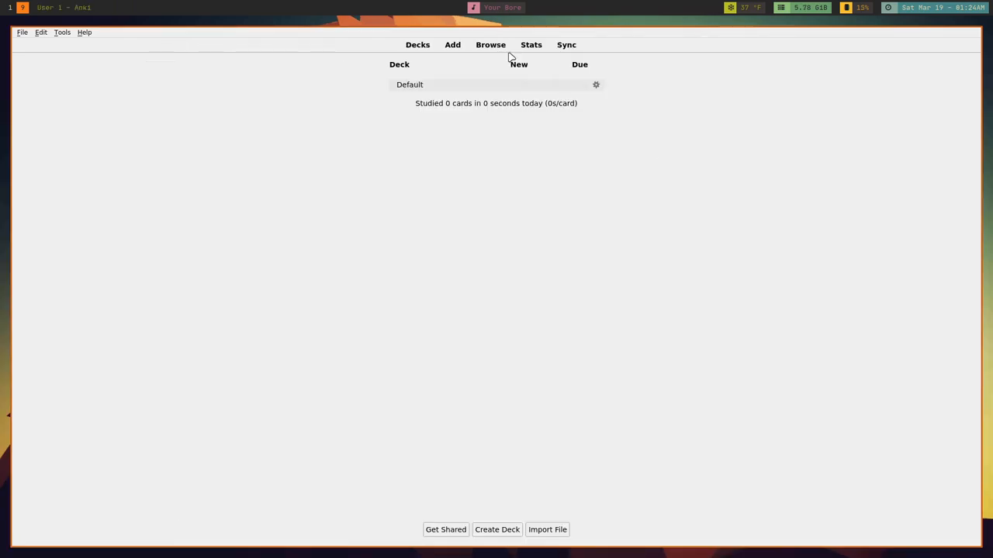
left_click(531, 43)
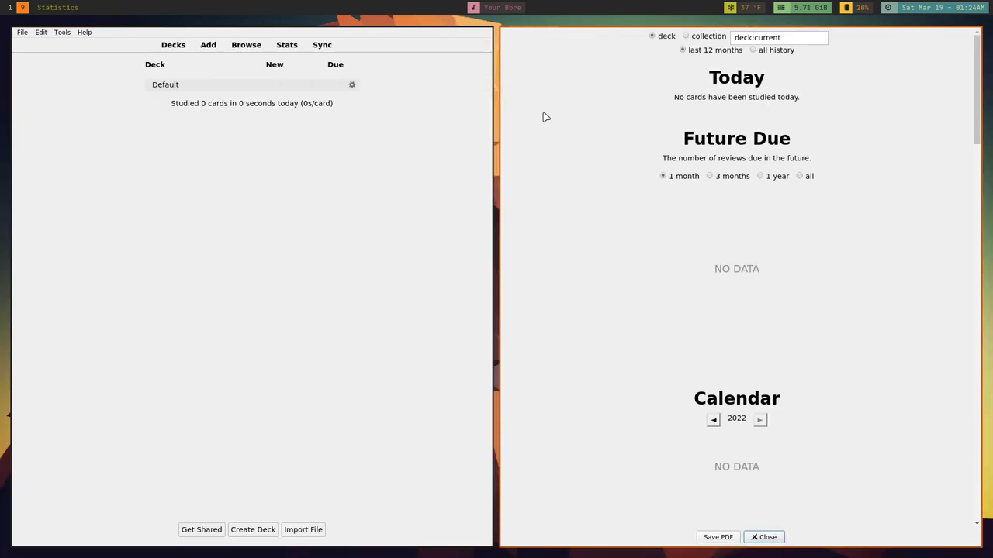
left_click(763, 537)
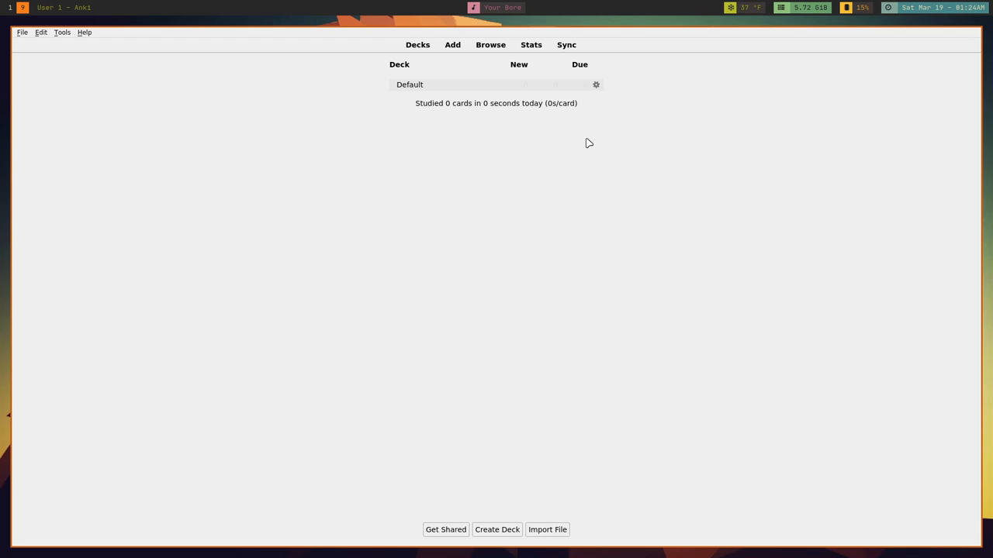
mouse_move(566, 43)
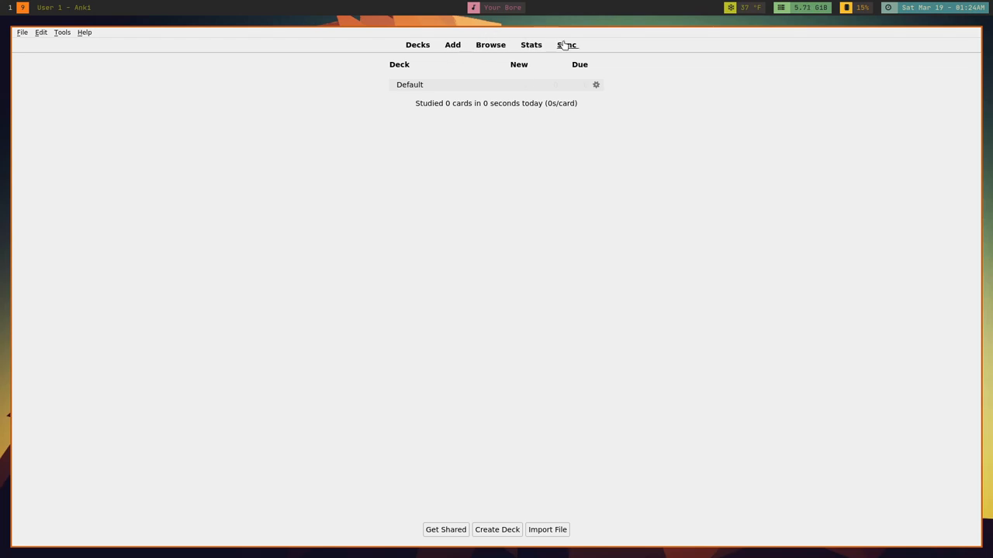
left_click(566, 43)
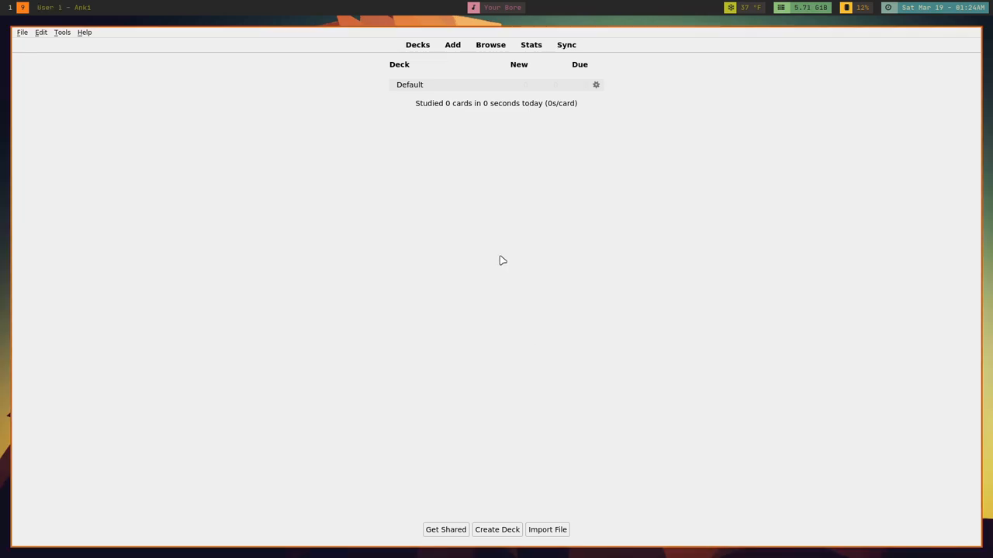
left_click(453, 43)
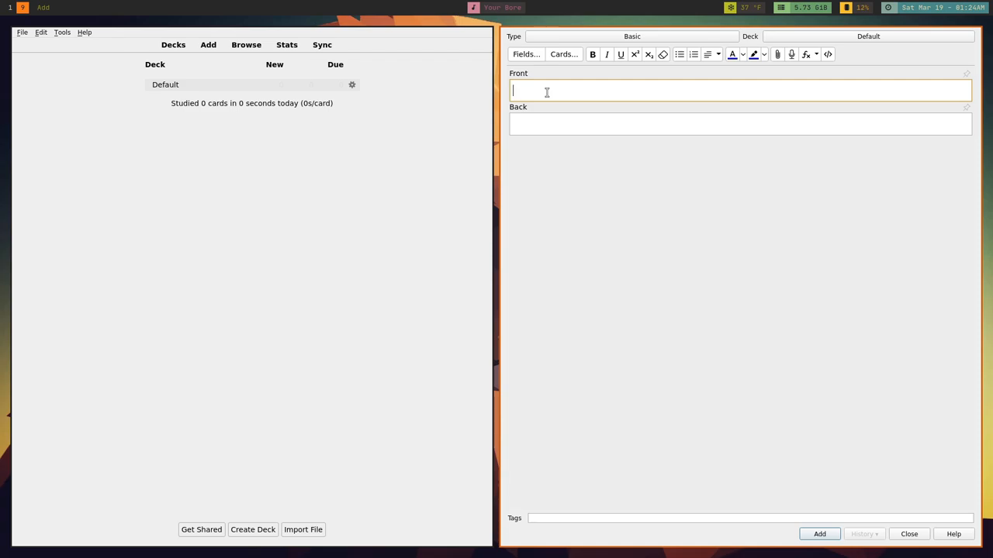
Step: Fill the new Basic card with Hello on the front and Hola on the back
type("Hell")
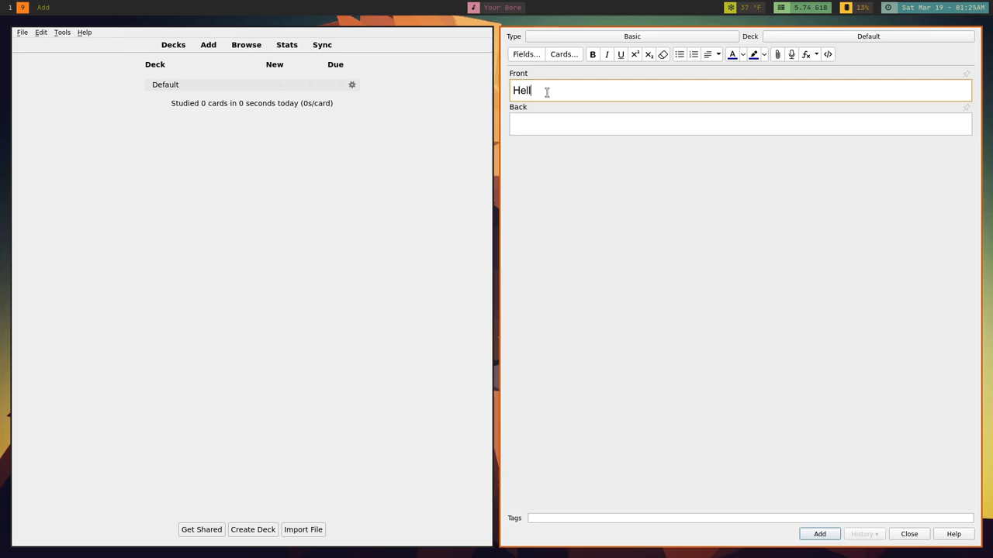
type("o")
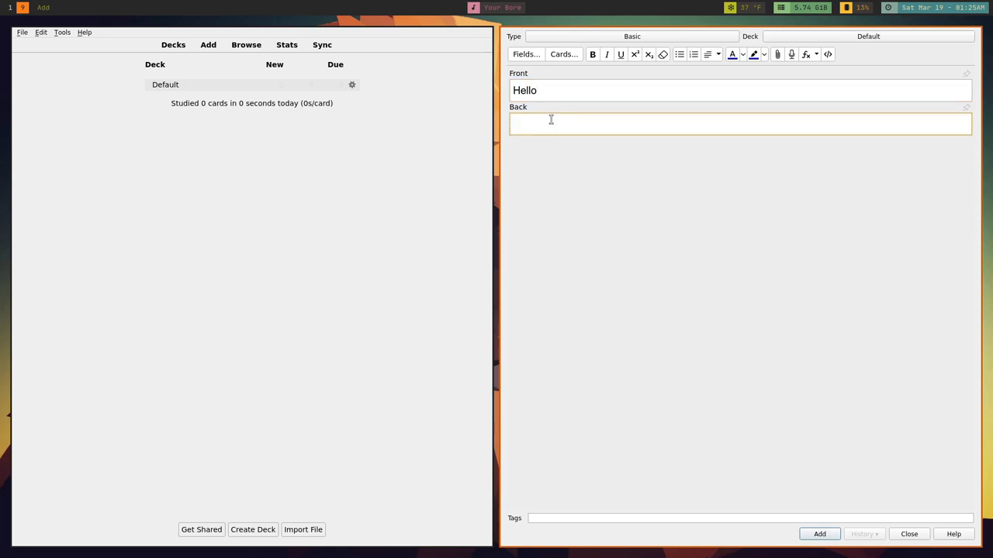
type("Hola")
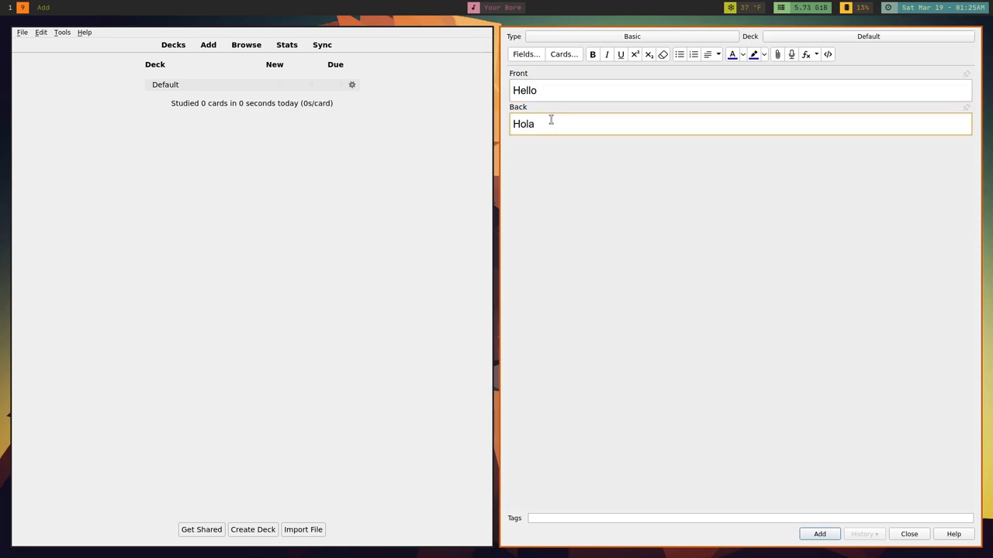
mouse_move(708, 479)
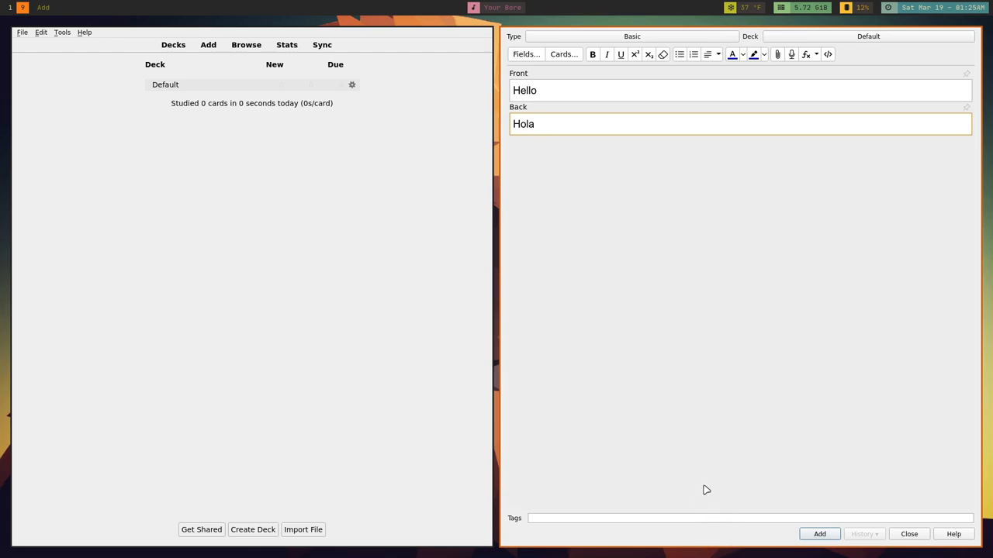
mouse_move(801, 162)
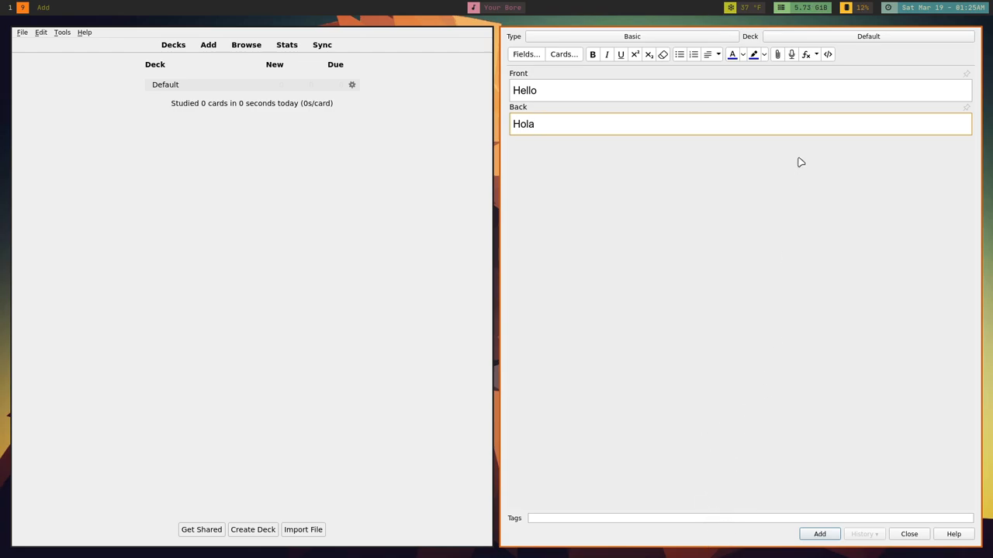
Step: Create a new deck named Spanish as the destination for the Hello/Hola card
left_click(868, 36)
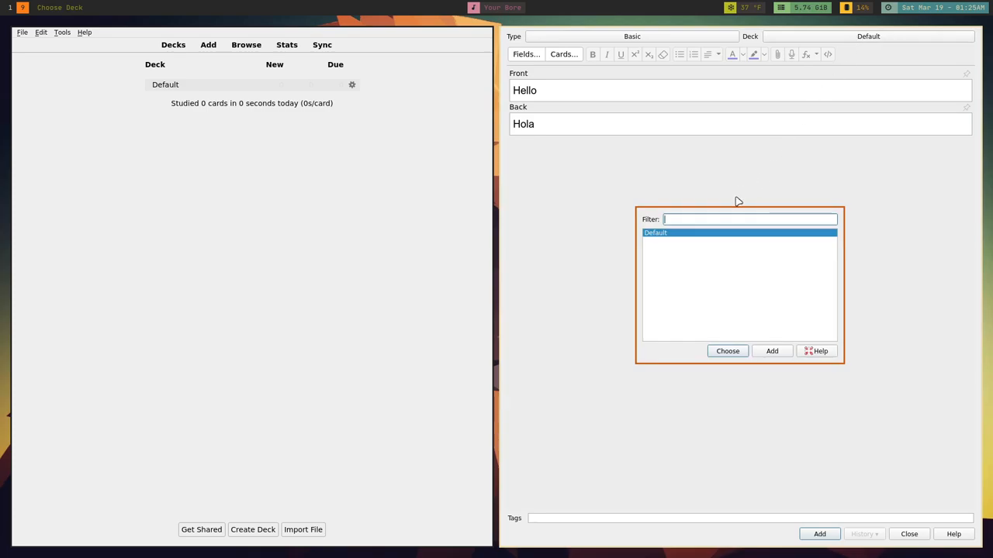
mouse_move(732, 233)
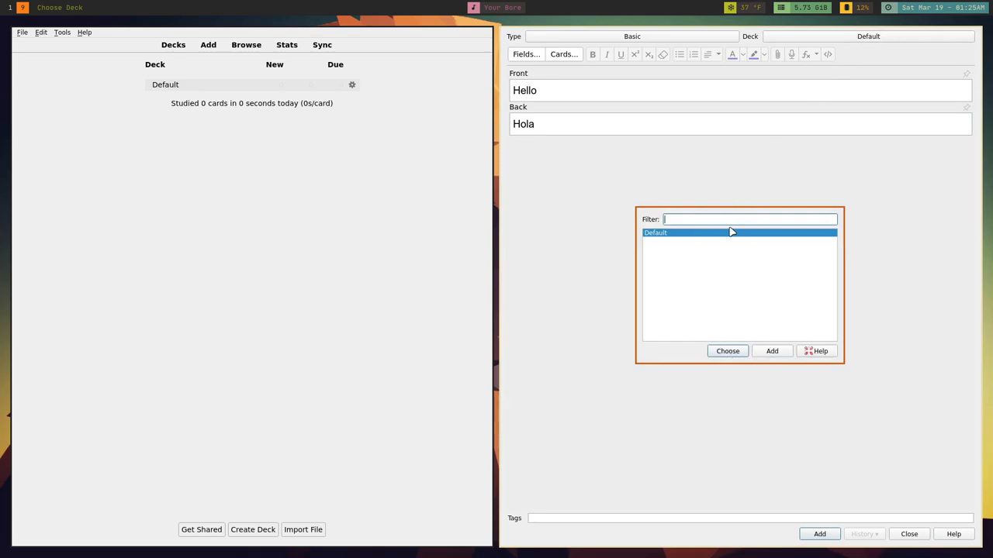
left_click(773, 350)
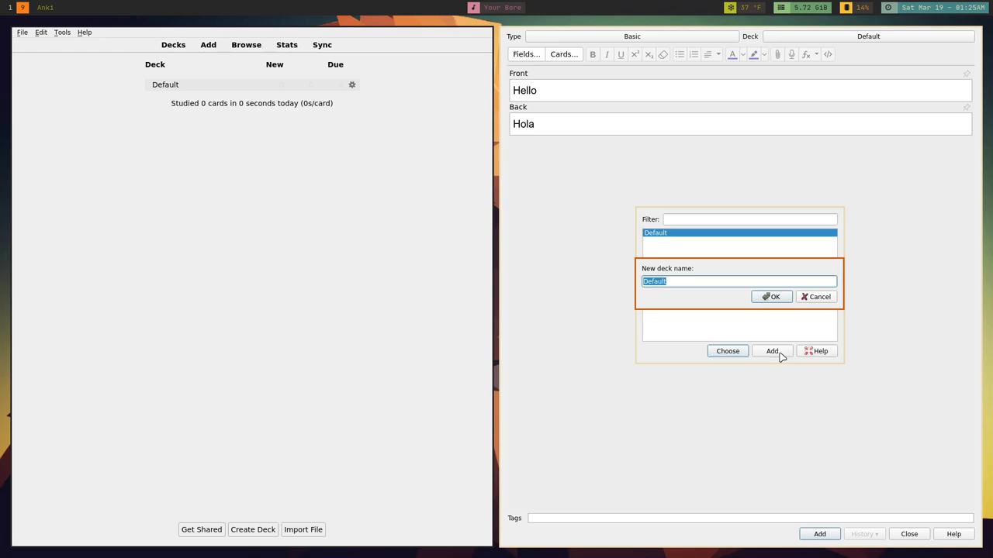
type("Spanish")
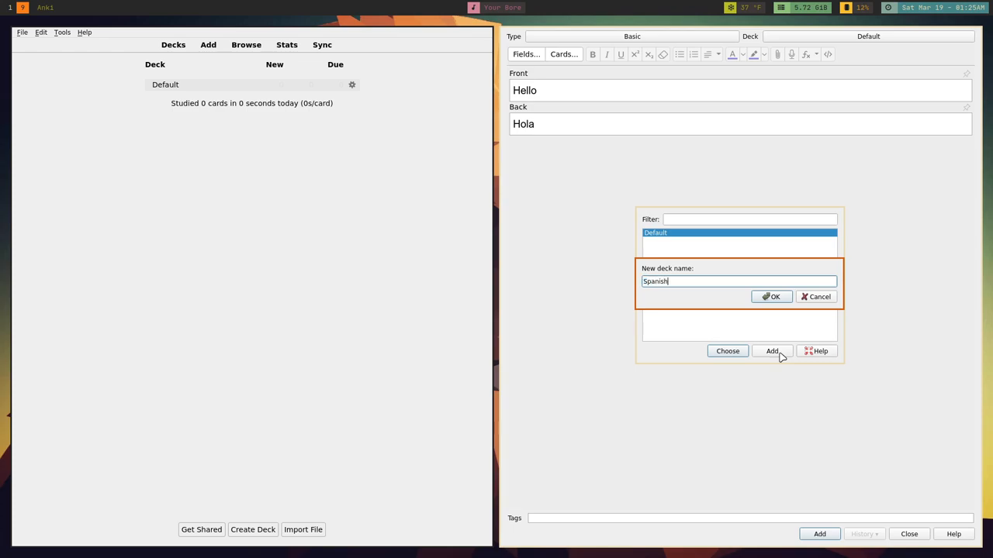
left_click(771, 296)
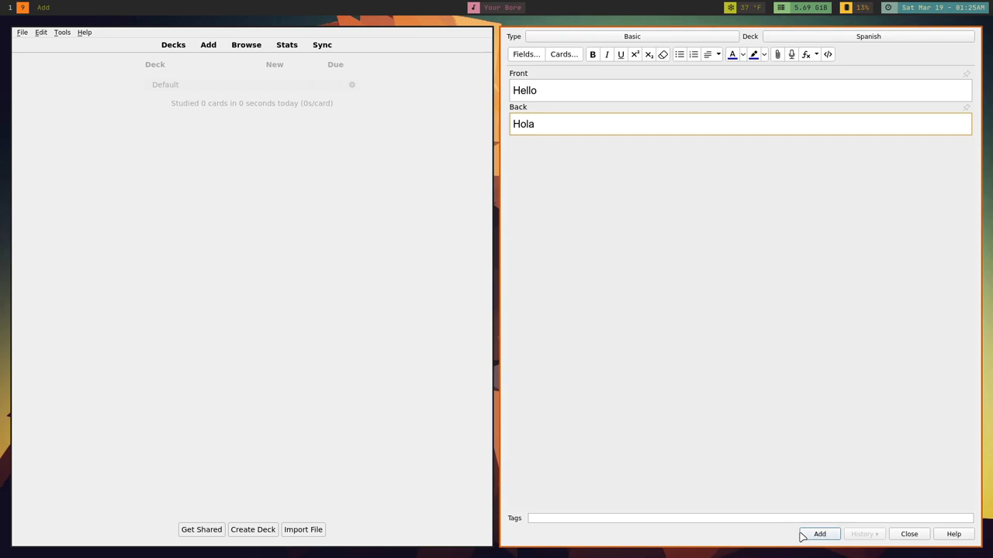
Step: Add the Hello/Hola and Dog/El Perro cards and draft a Cat/El Gato card
left_click(819, 533)
type("Dog")
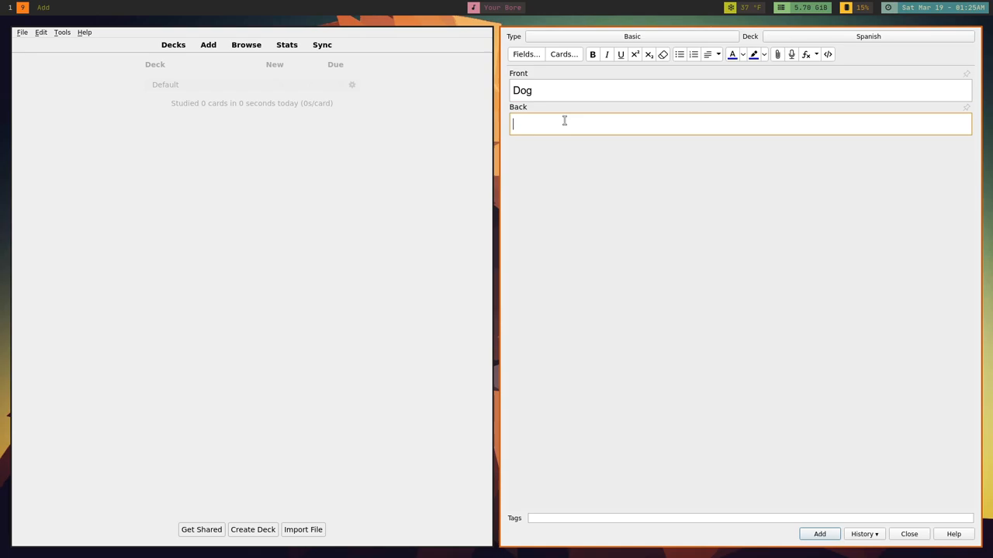
type("El Perr")
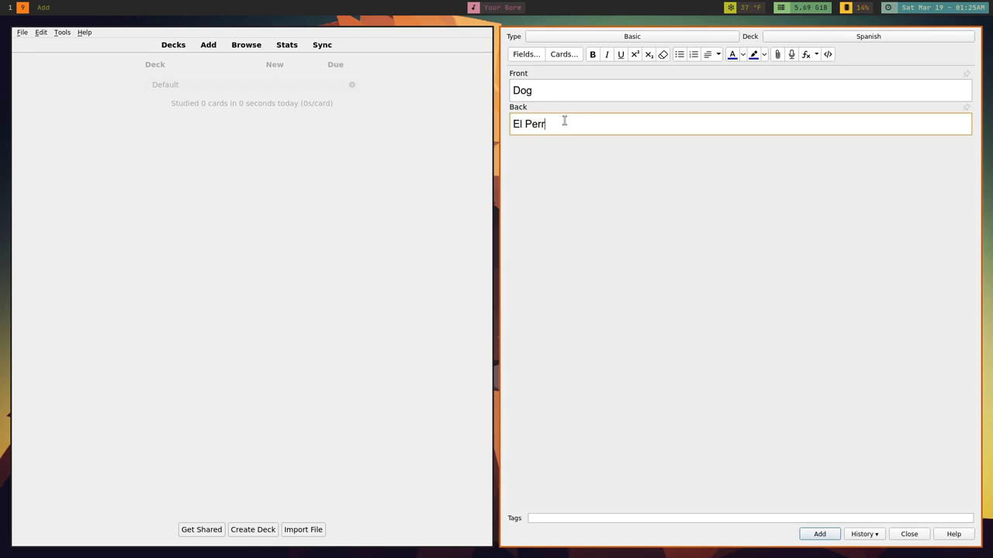
left_click(819, 533)
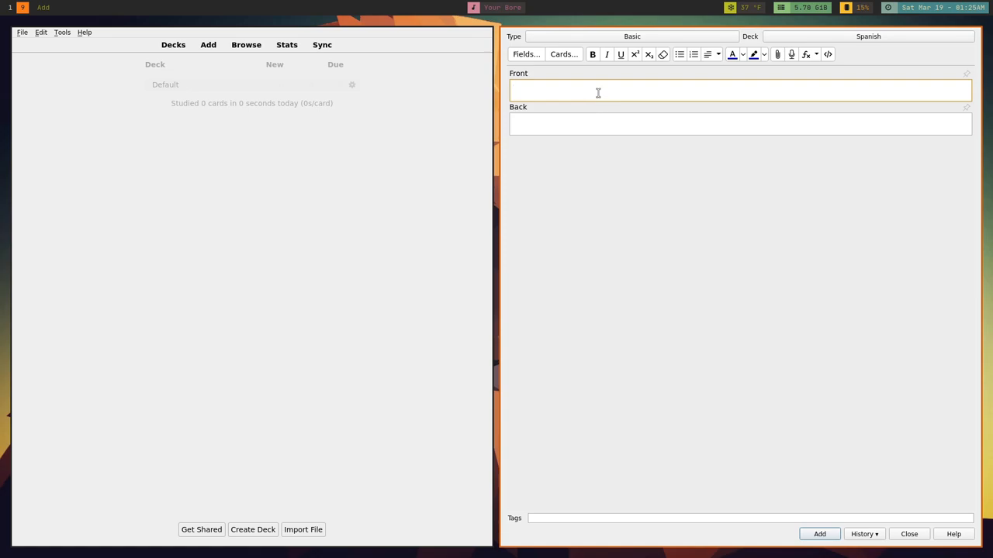
type("Cat")
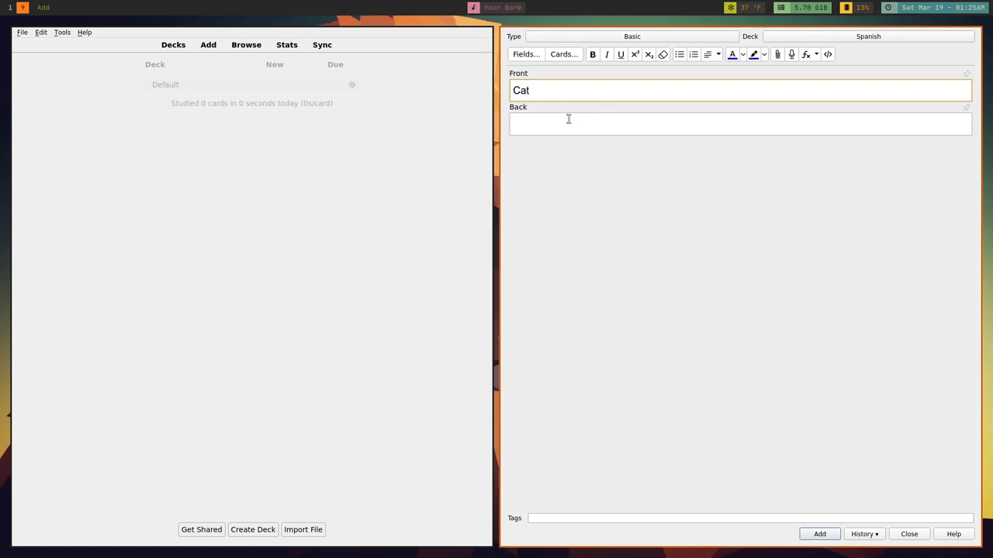
type("El Gat")
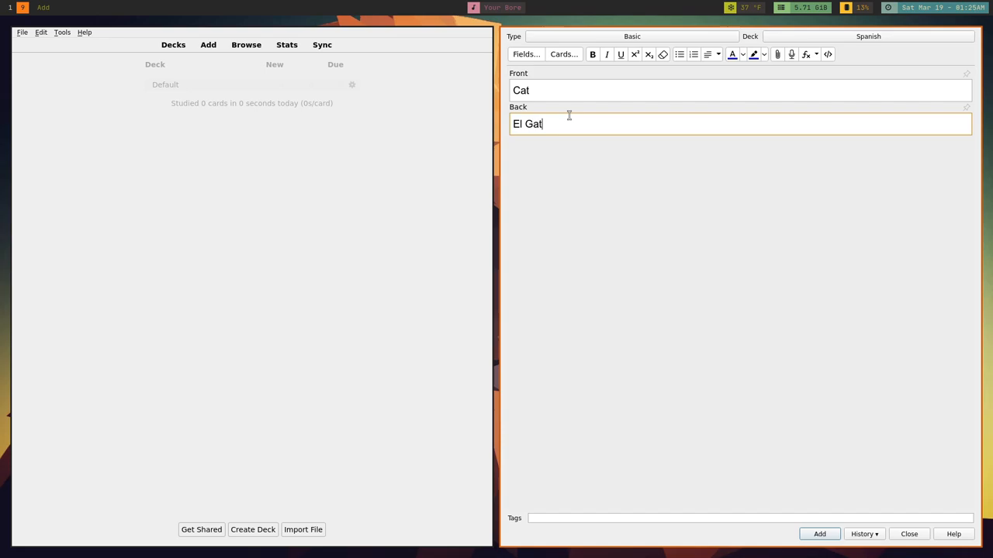
type("o")
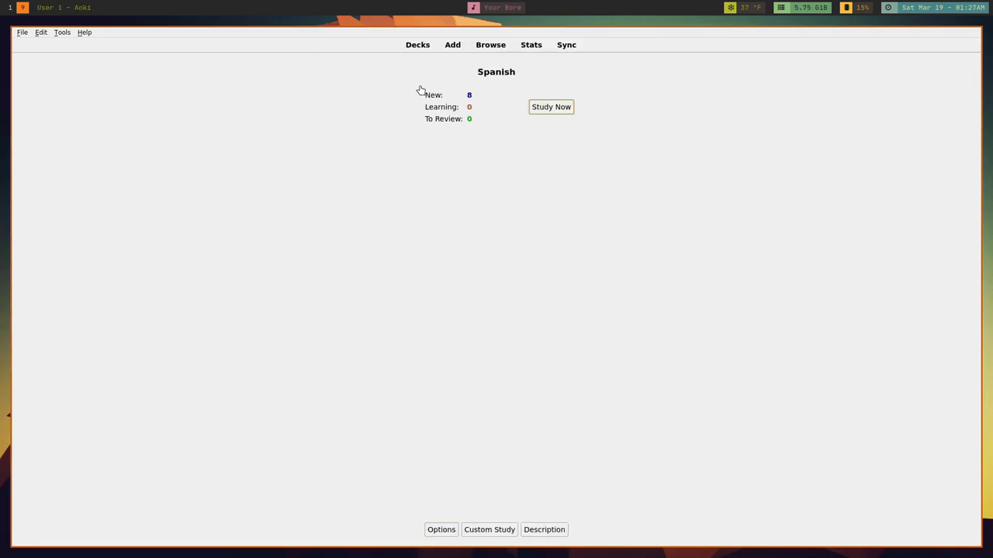
Step: Study the Spanish deck, answering the Hello, Dog and Cat cards as recalled correctly
left_click(551, 105)
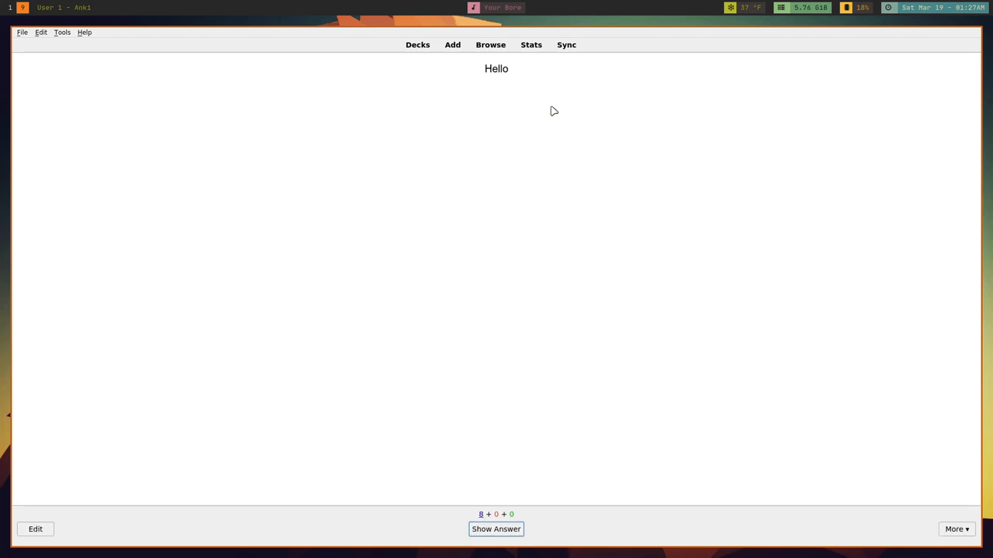
mouse_move(549, 152)
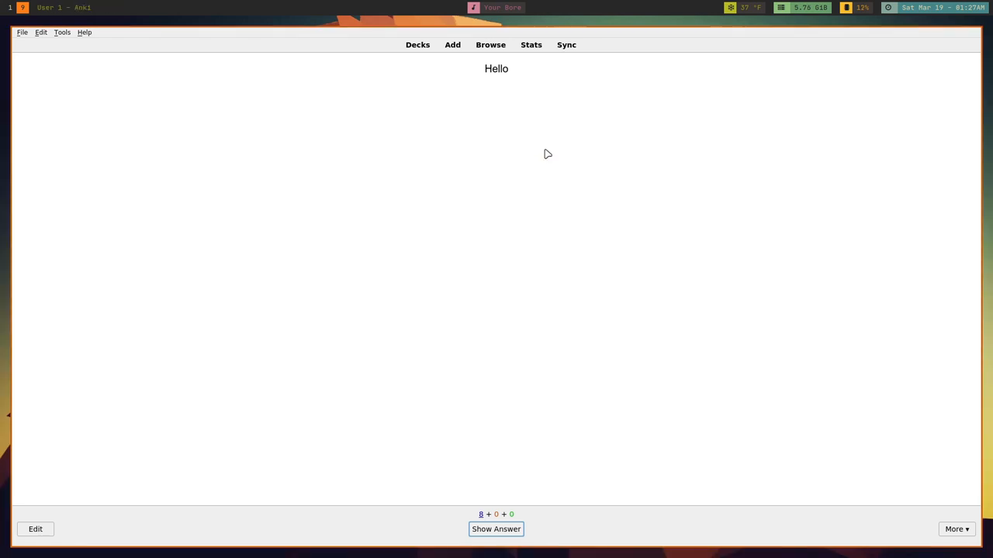
mouse_move(546, 474)
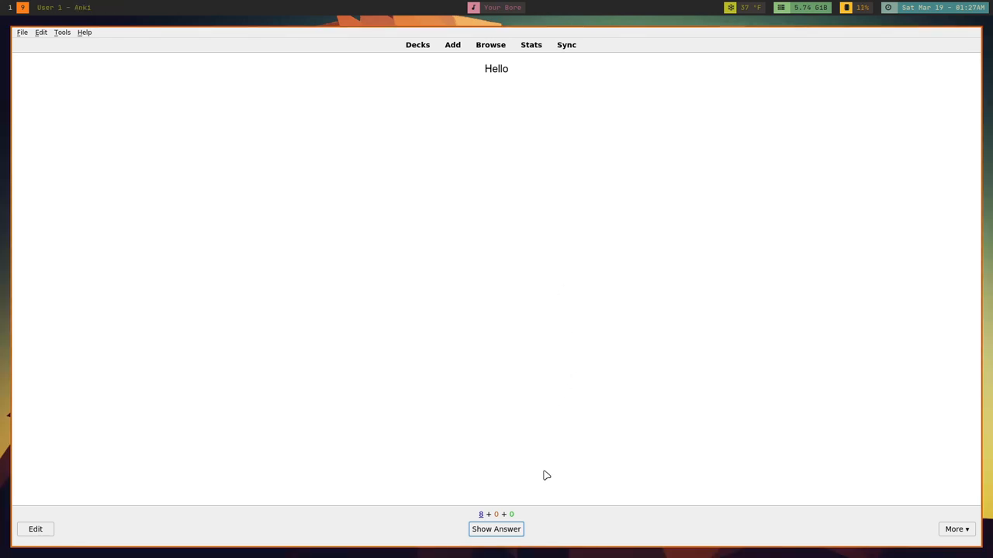
left_click(496, 529)
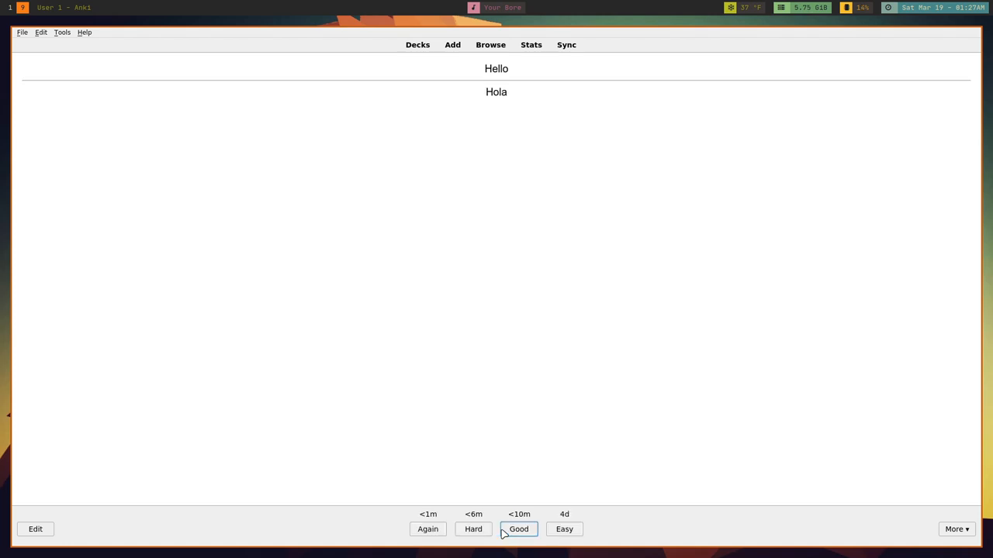
mouse_move(474, 531)
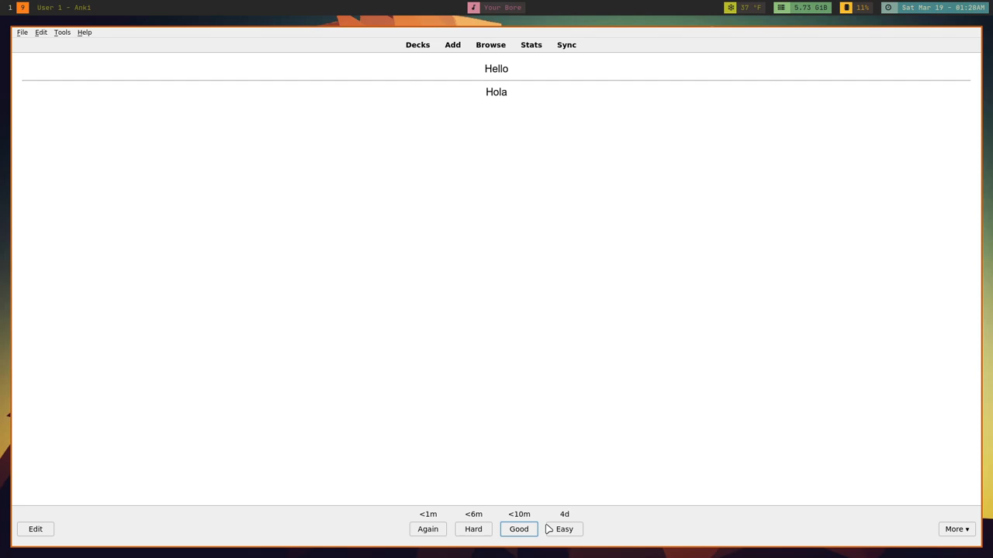
left_click(518, 529)
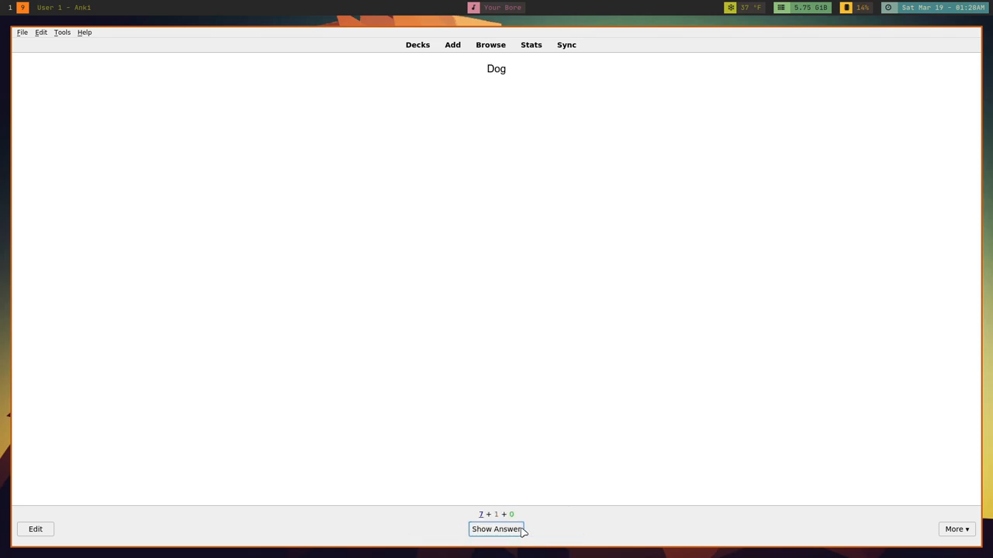
left_click(496, 529)
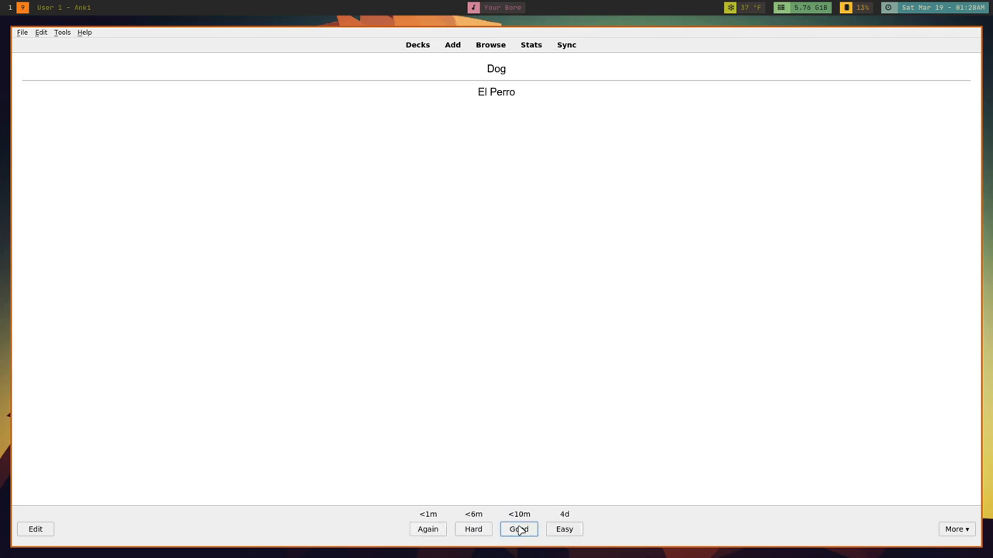
left_click(518, 529)
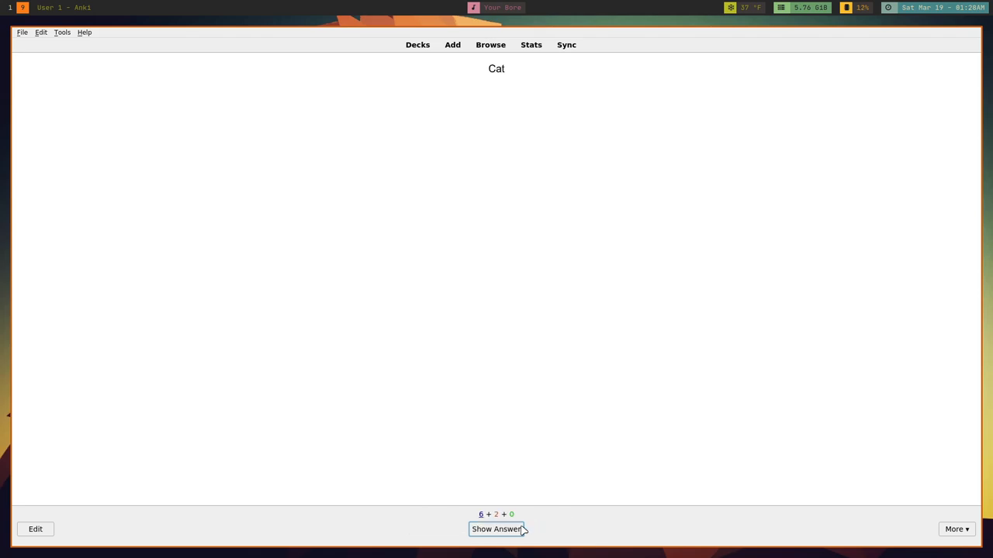
left_click(497, 529)
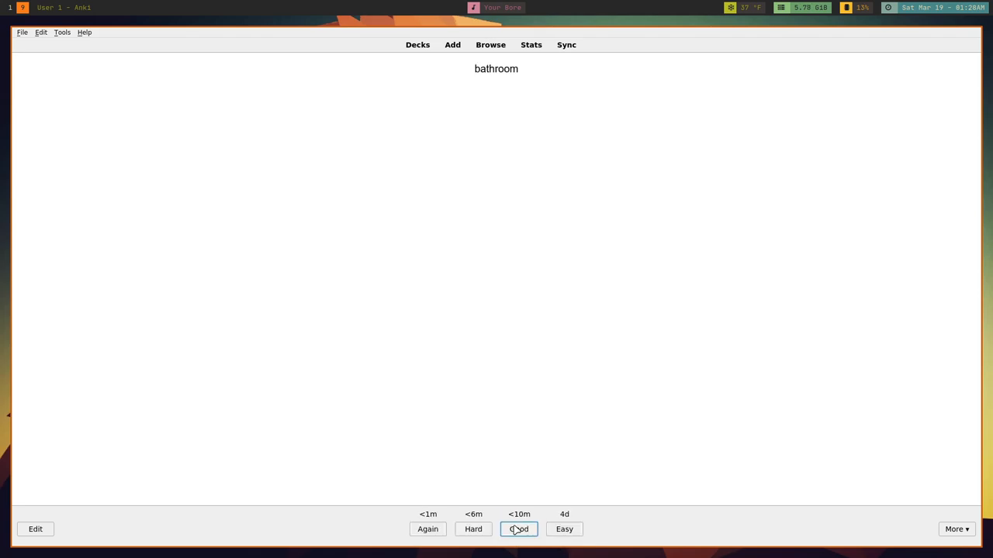
left_click(956, 529)
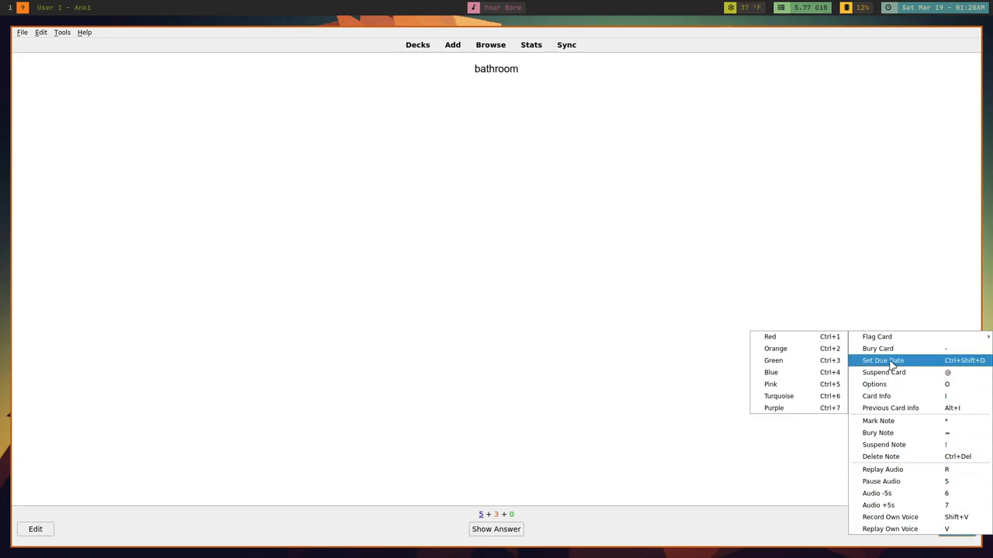
mouse_move(899, 408)
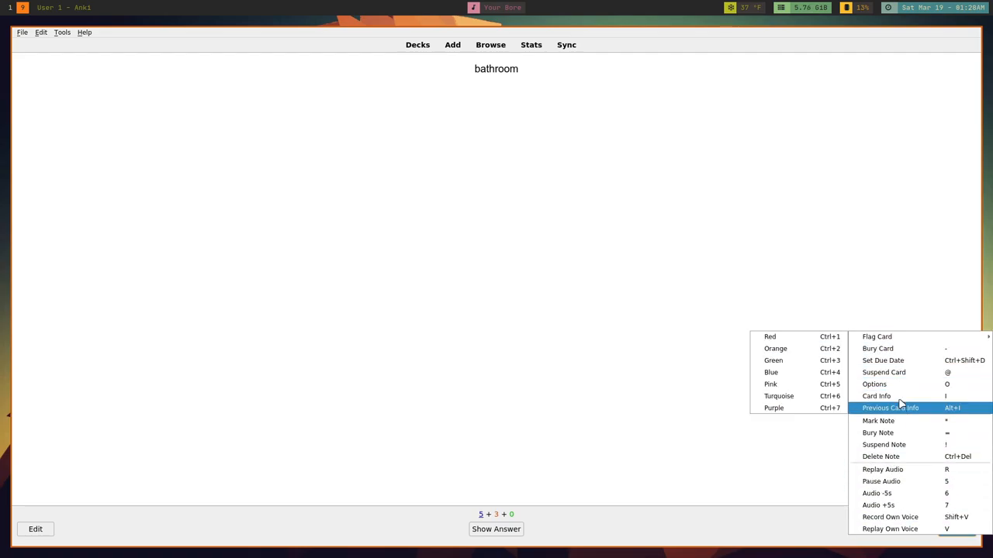